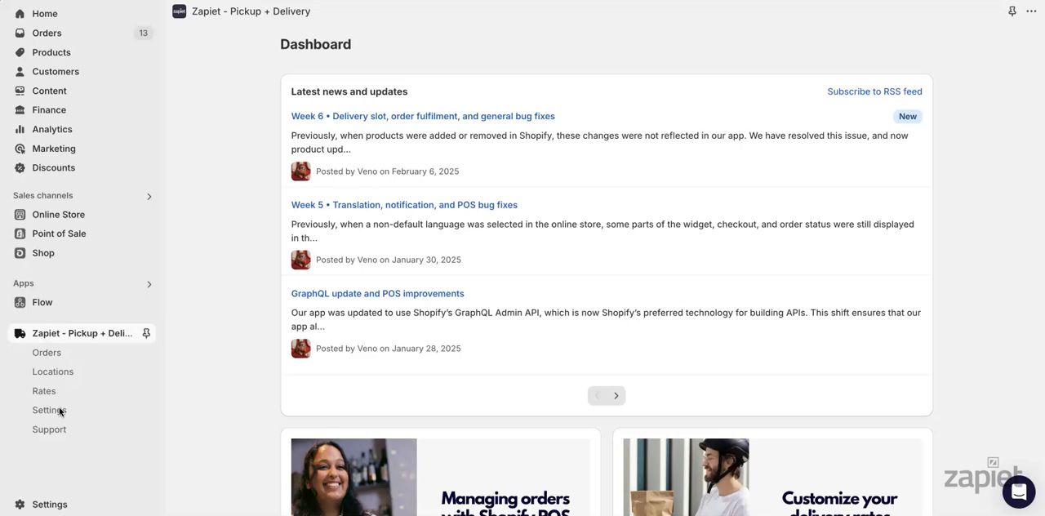
- Enable store pickup from Zapiet's Store pickup settings
{"action": "left_click", "coordinate": [48, 410]}
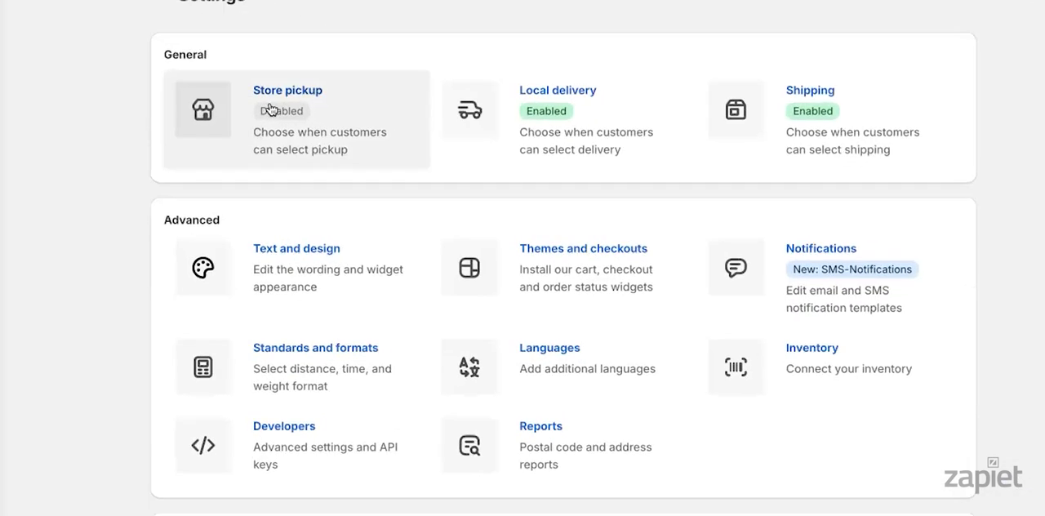
{"action": "left_click", "coordinate": [287, 89]}
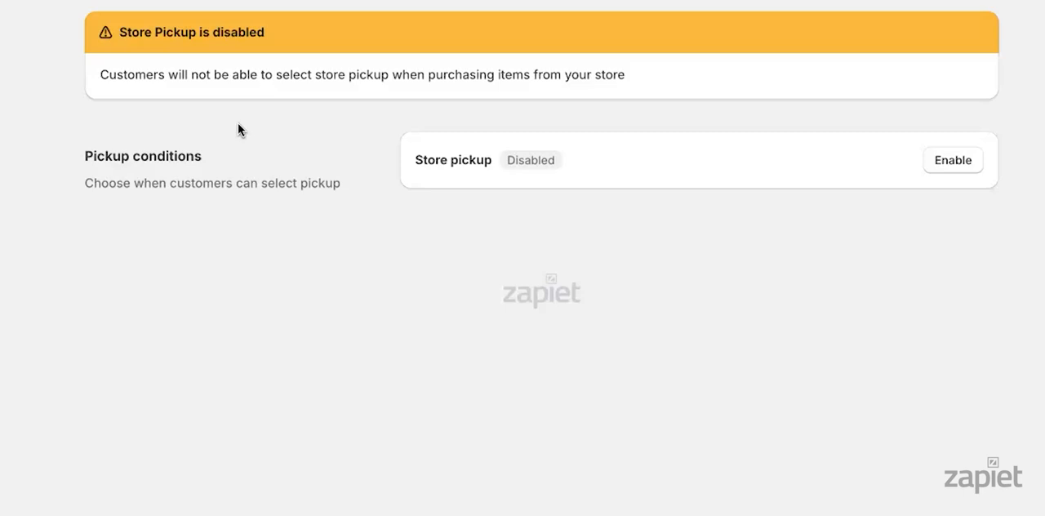
{"action": "mouse_move", "coordinate": [953, 160]}
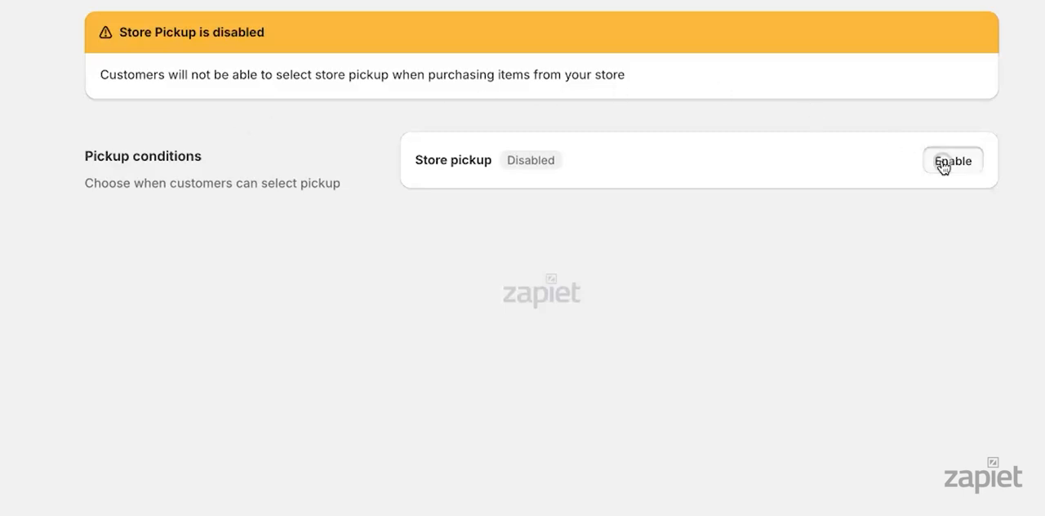
{"action": "left_click", "coordinate": [953, 160]}
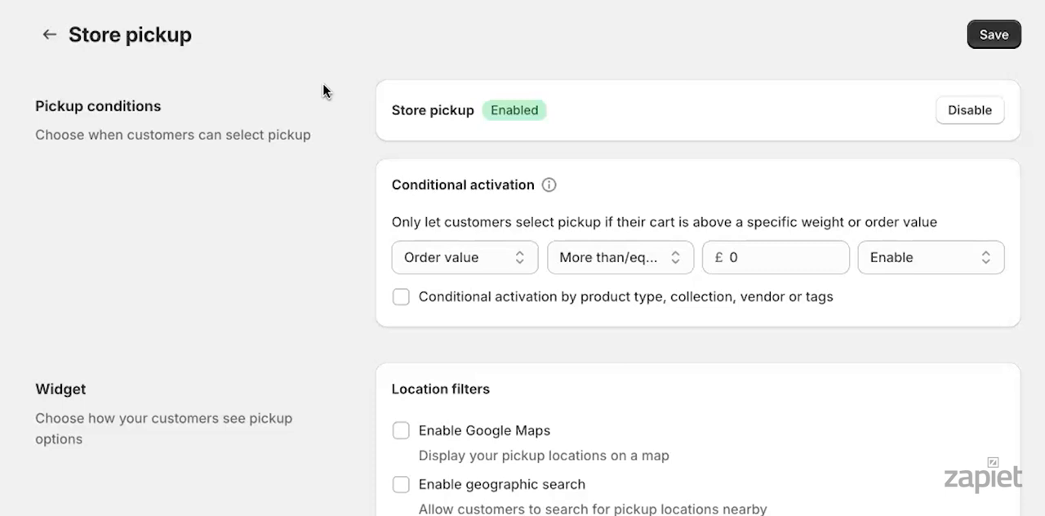
- Add a product condition that disables pickup for carts with Home Décor collection products
{"action": "left_click", "coordinate": [462, 257]}
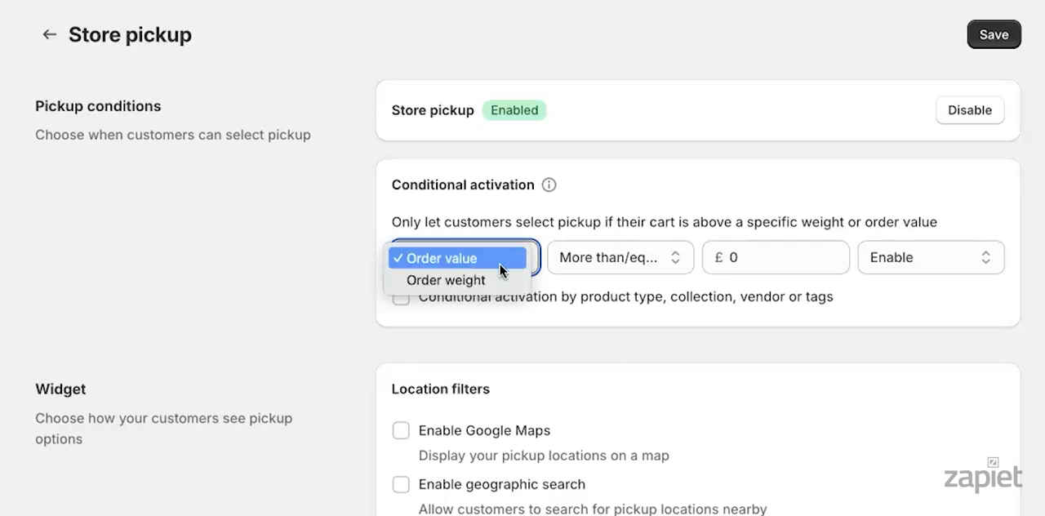
{"action": "left_click", "coordinate": [400, 297]}
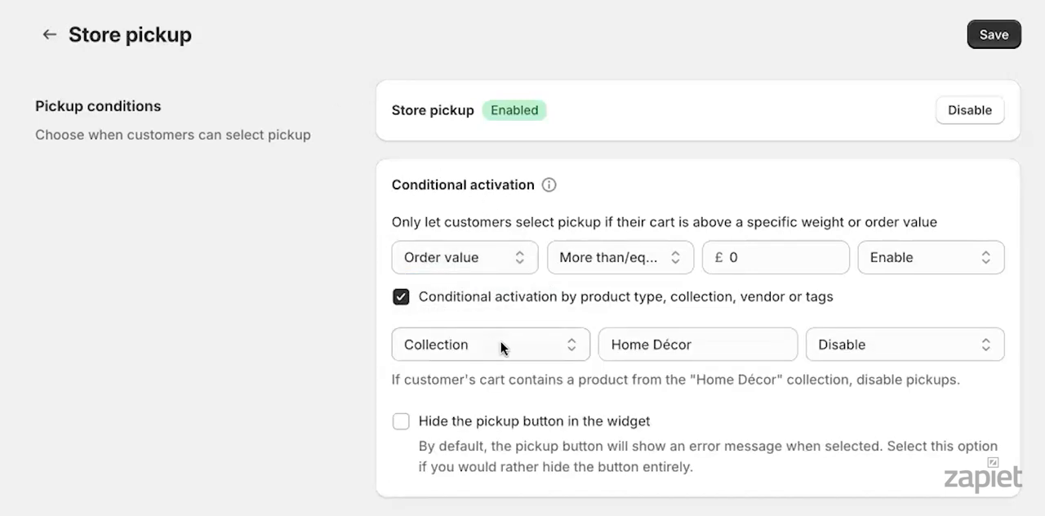
{"action": "left_click", "coordinate": [490, 344]}
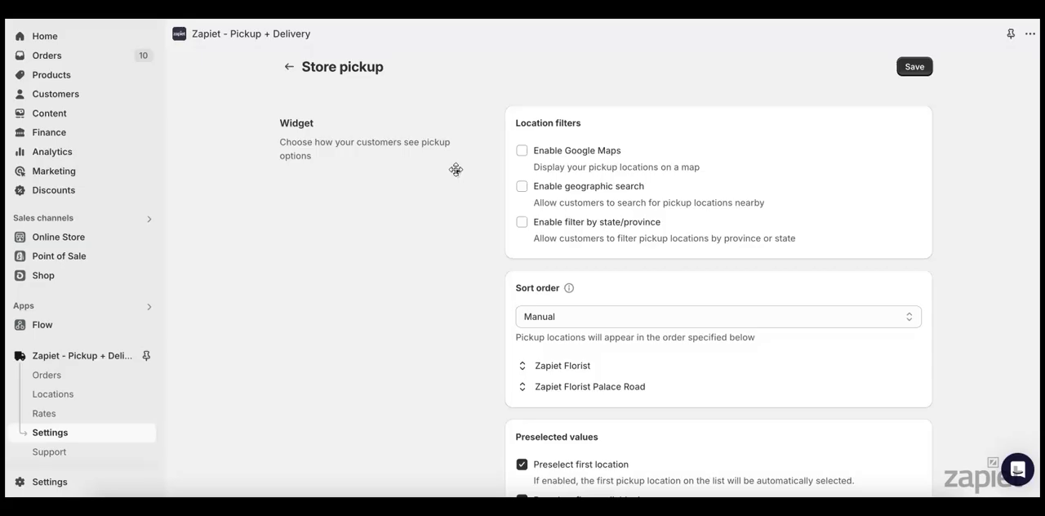
- Enable Google Maps in the widget's location filters
{"action": "left_click", "coordinate": [522, 150]}
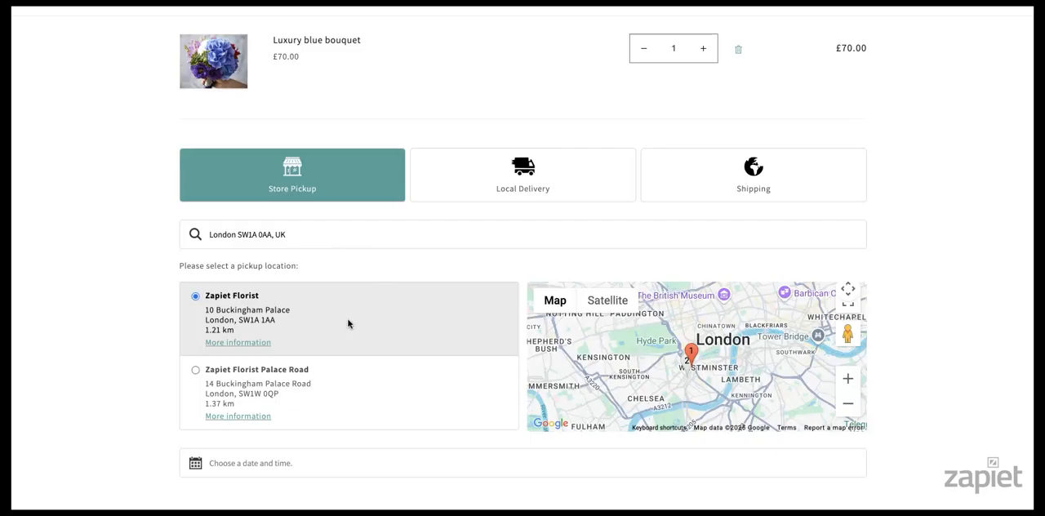
{"action": "mouse_move", "coordinate": [203, 332]}
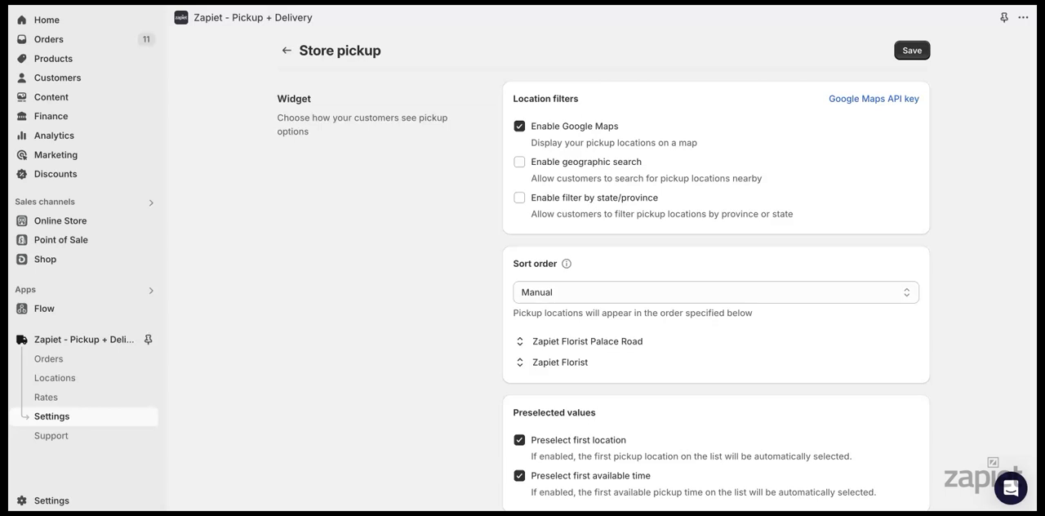
{"action": "mouse_move", "coordinate": [572, 79]}
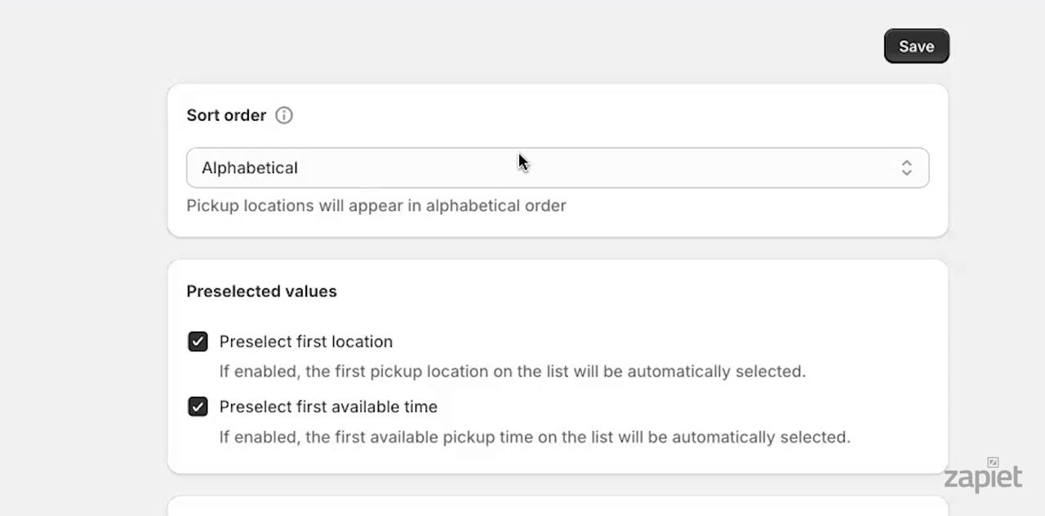
- Sort pickup locations manually by dragging them into order, and turn off location preselection
{"action": "left_click", "coordinate": [558, 168]}
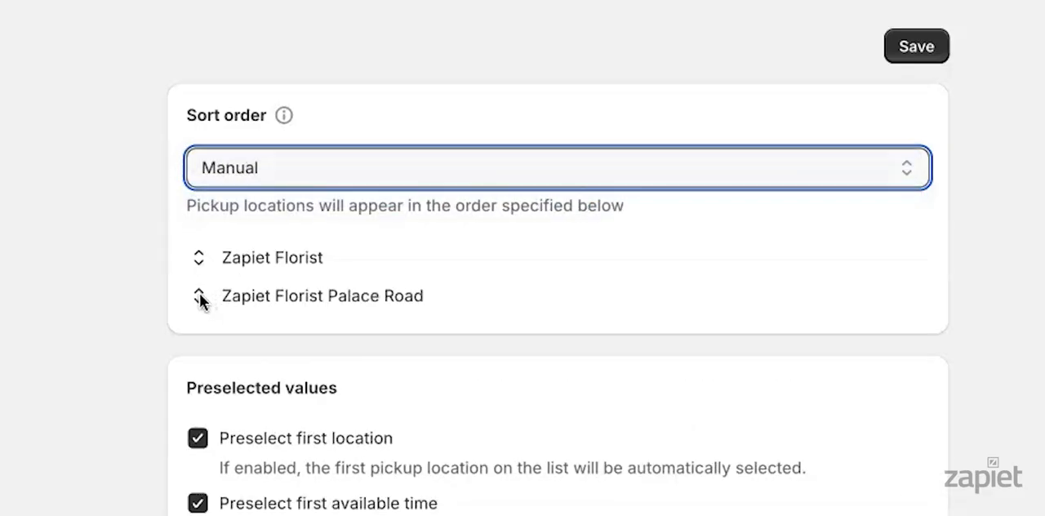
{"action": "left_click_drag", "start_coordinate": [198, 295], "coordinate": [199, 257]}
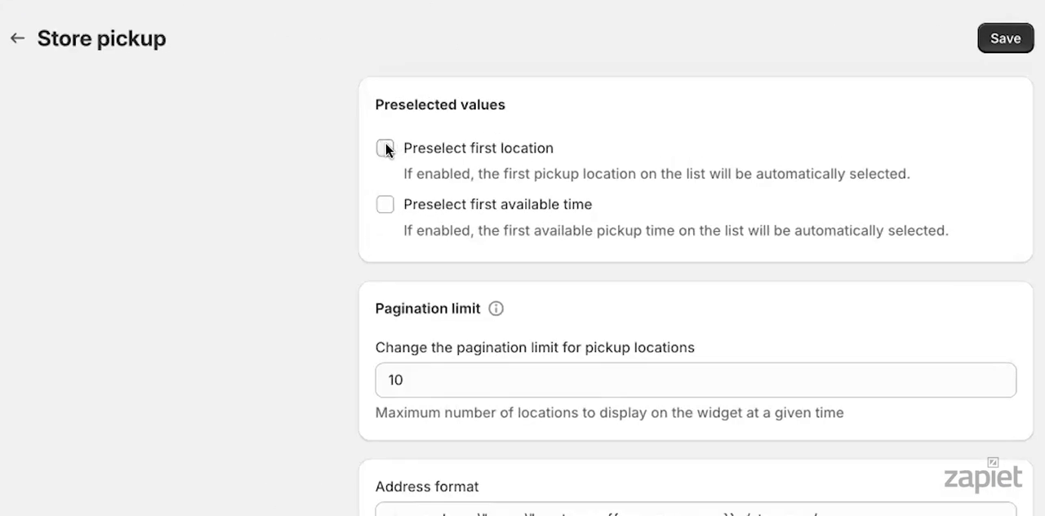
{"action": "left_click", "coordinate": [384, 148]}
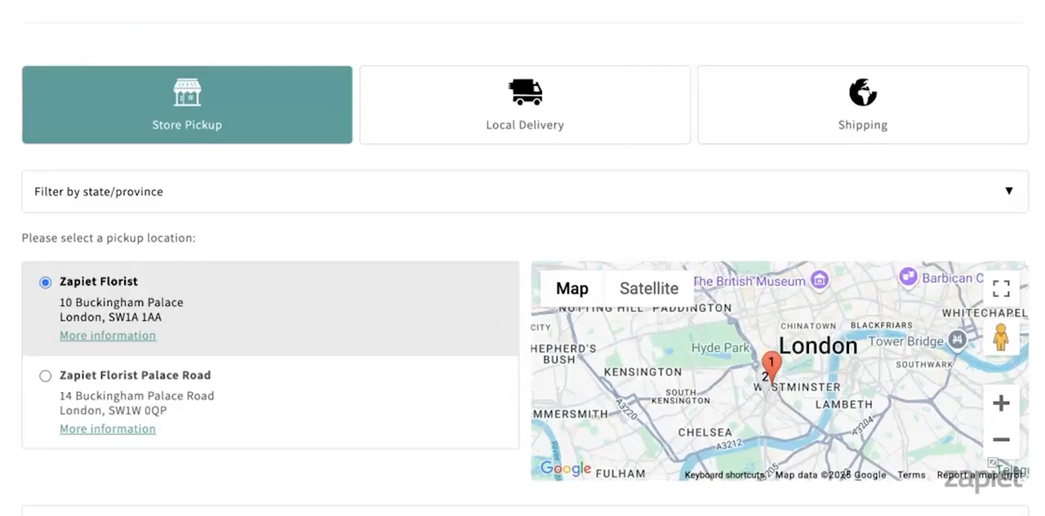
{"action": "mouse_move", "coordinate": [200, 323]}
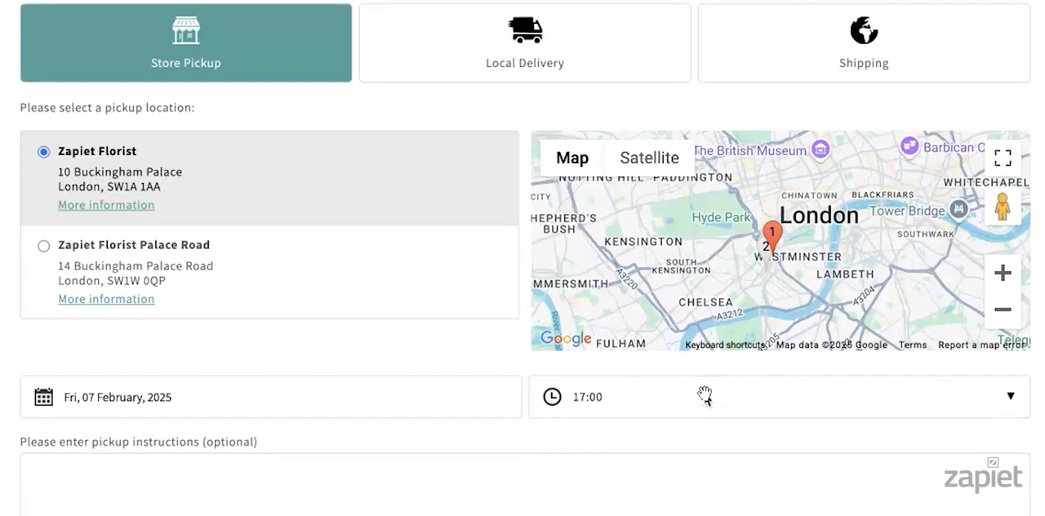
{"action": "scroll", "scroll_direction": "down", "scroll_amount": 3}
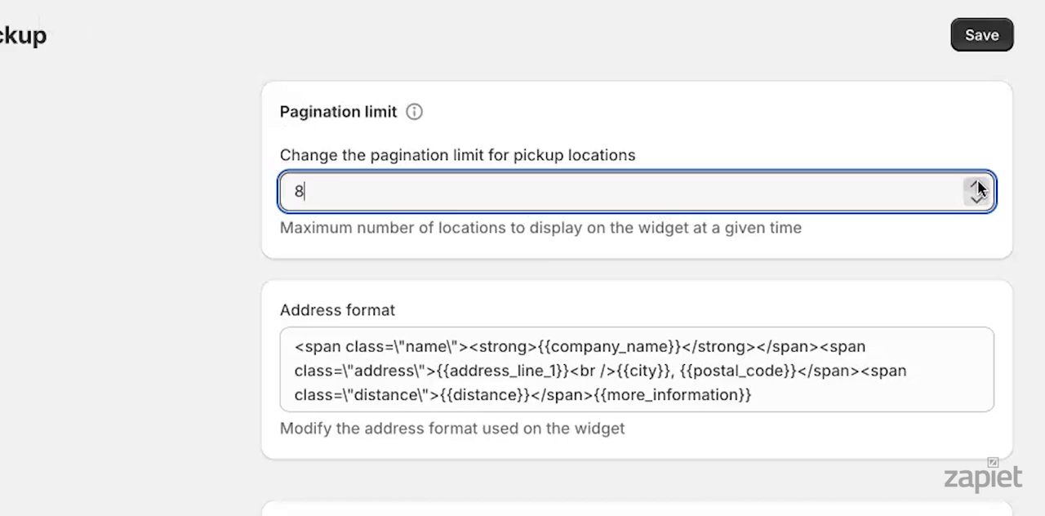
- Lower the pickup location pagination limit to 8
{"action": "left_click", "coordinate": [983, 34]}
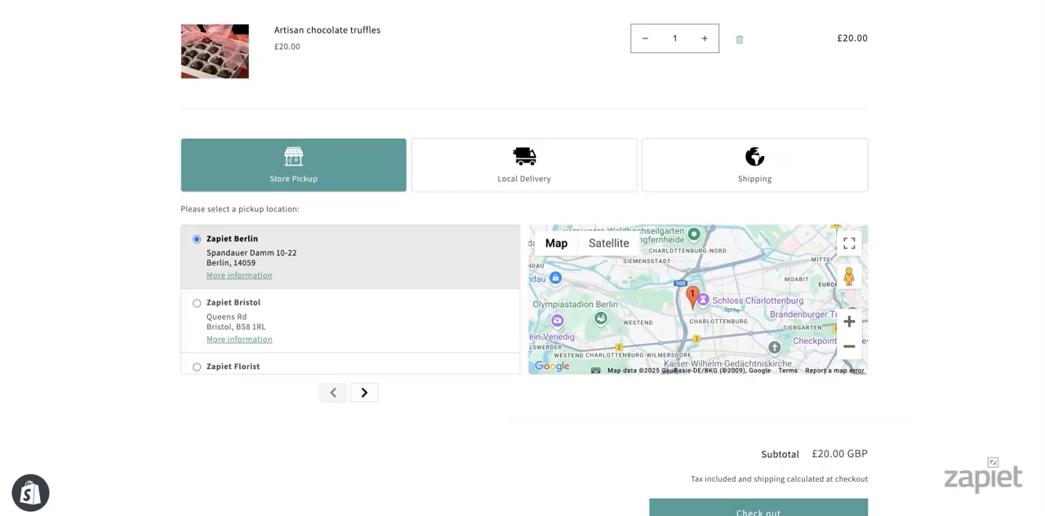
{"action": "mouse_move", "coordinate": [299, 420]}
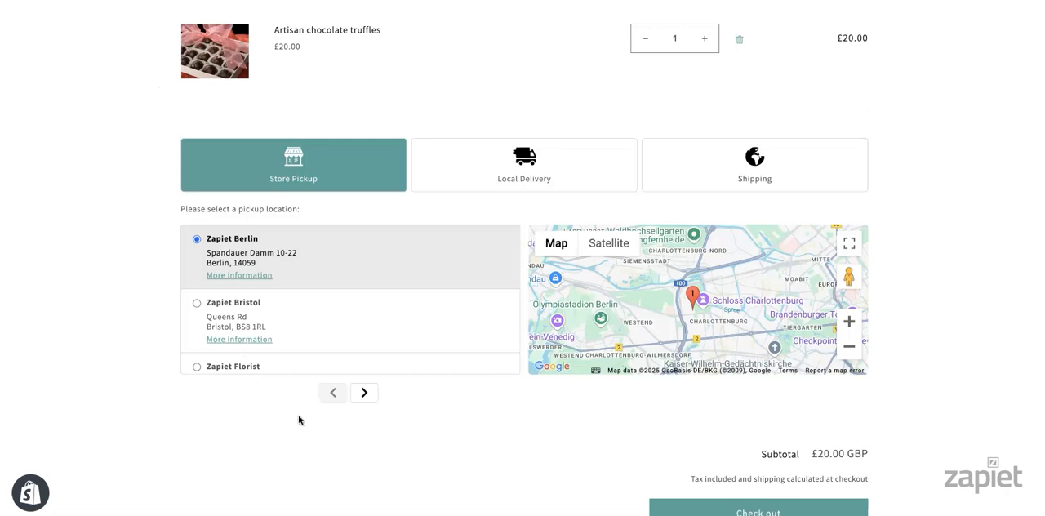
{"action": "left_click", "coordinate": [363, 392]}
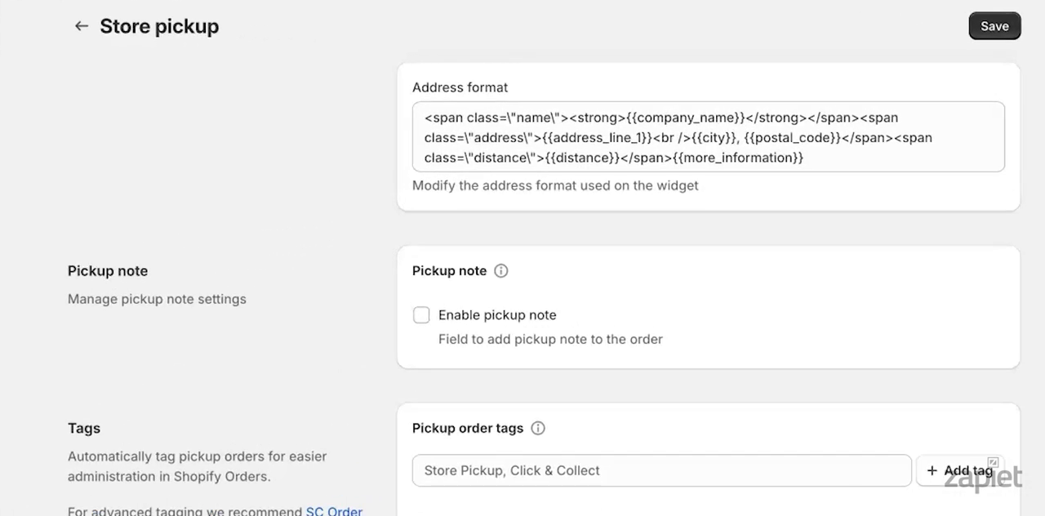
{"action": "mouse_move", "coordinate": [791, 145]}
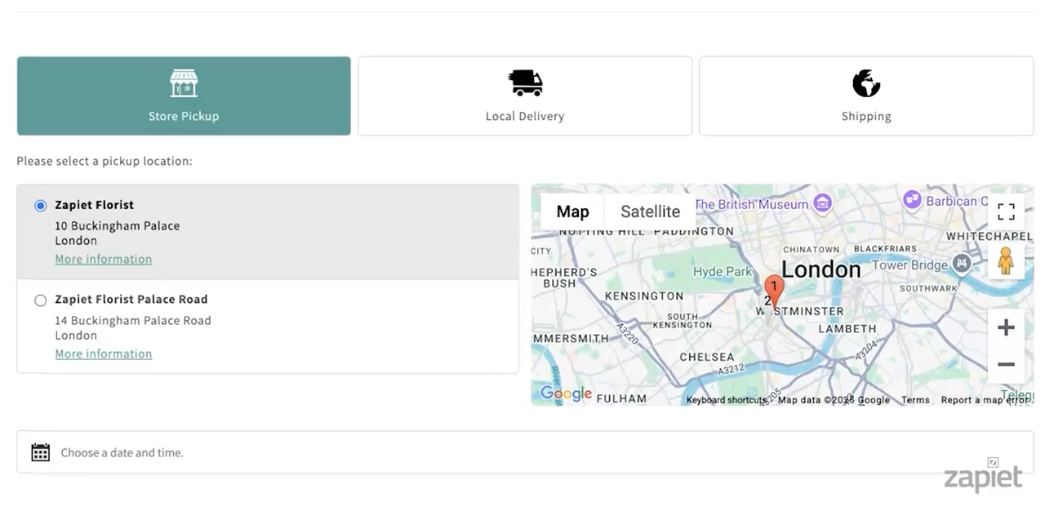
{"action": "mouse_move", "coordinate": [147, 251]}
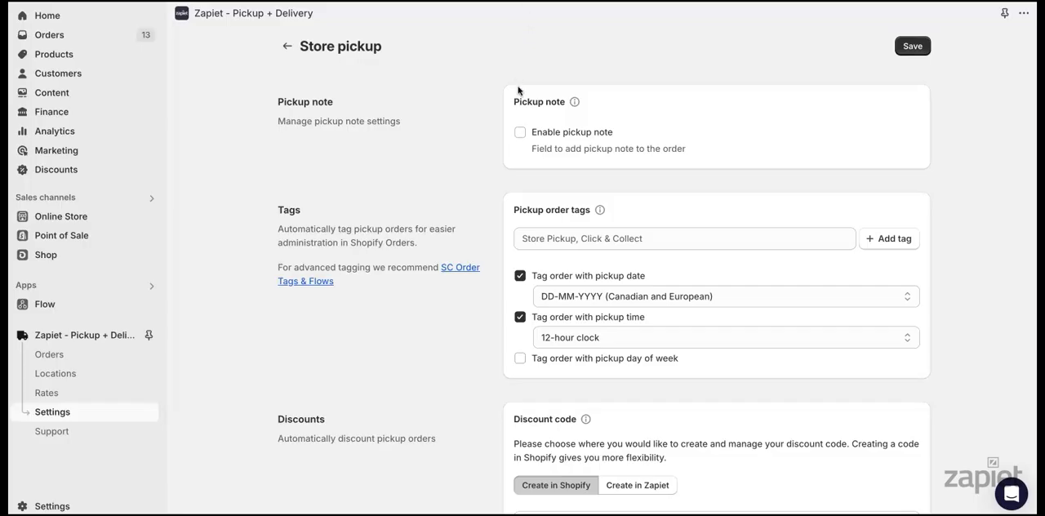
- Tag pickup orders with their pickup date in DD-MM-YYYY (Canadian and European) format
{"action": "left_click", "coordinate": [521, 131]}
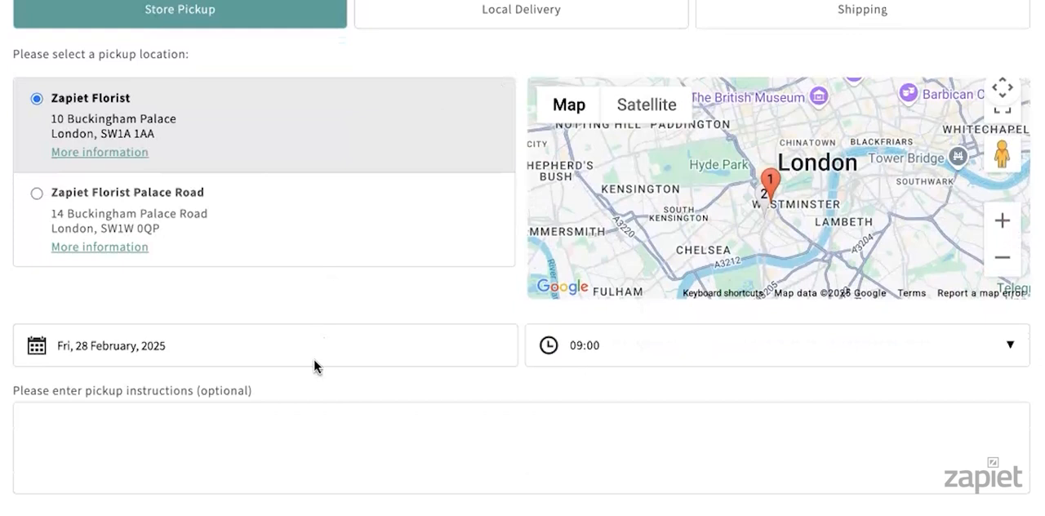
{"action": "mouse_move", "coordinate": [73, 420]}
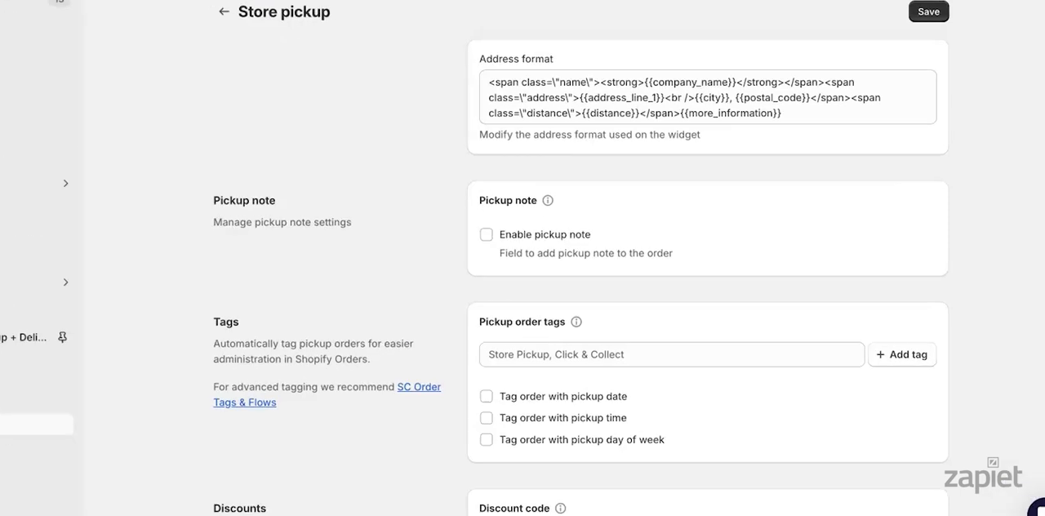
{"action": "scroll", "scroll_direction": "down", "scroll_amount": 3}
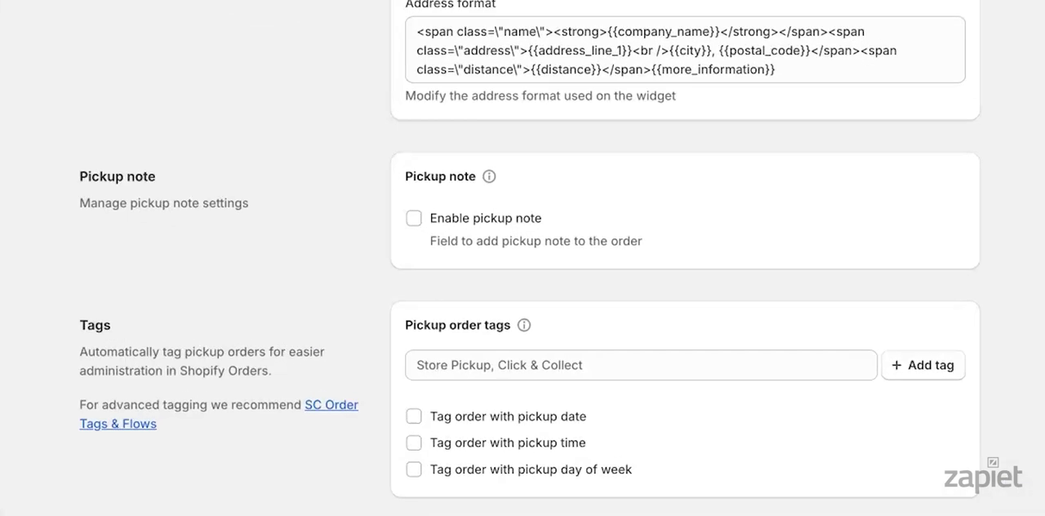
{"action": "left_click", "coordinate": [414, 416]}
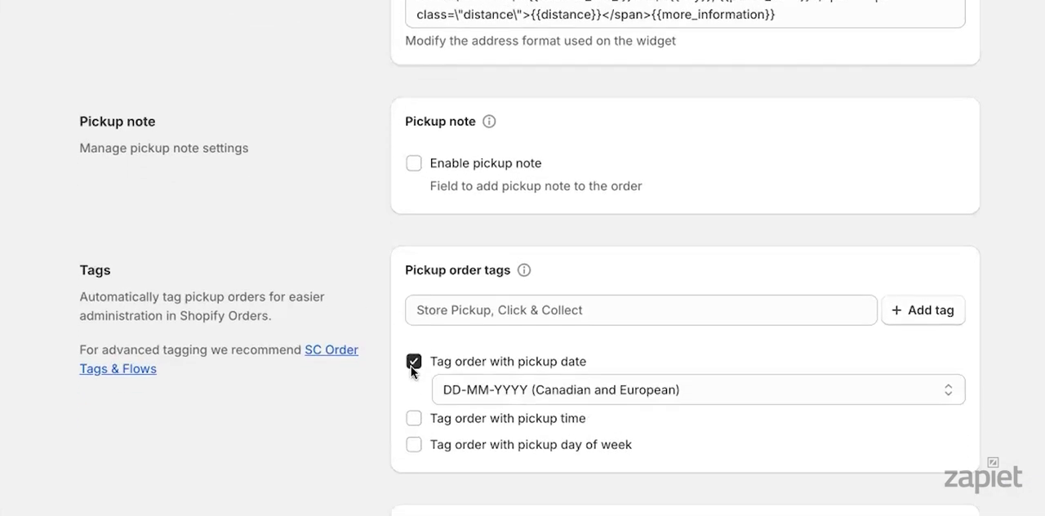
{"action": "left_click", "coordinate": [413, 418]}
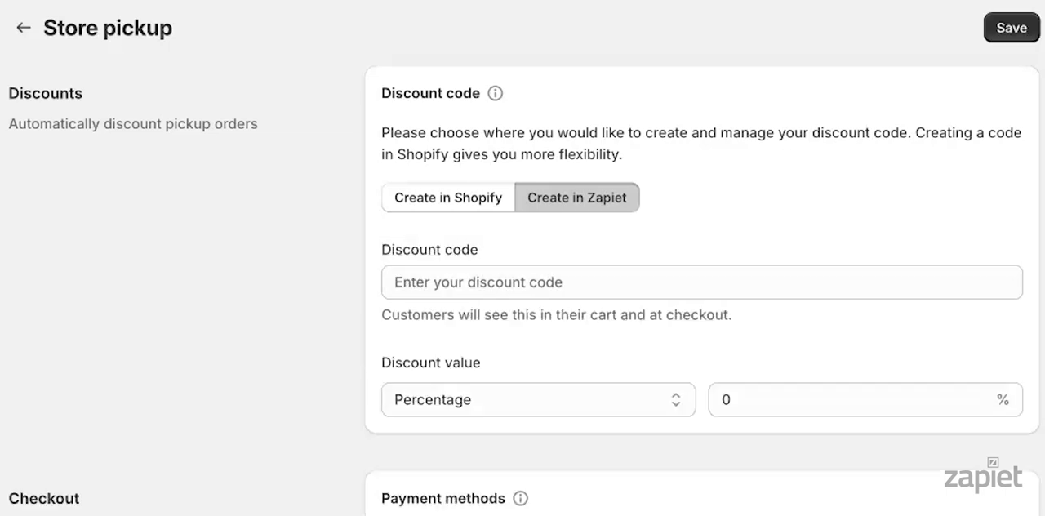
- Set the pickup discount code to be created in Zapiet instead of Shopify
{"action": "left_click", "coordinate": [447, 196]}
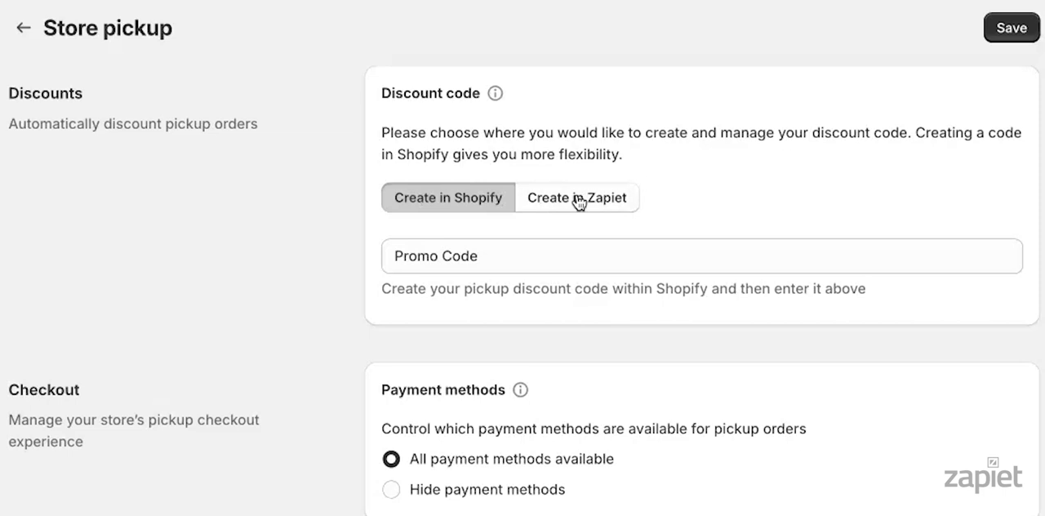
{"action": "left_click", "coordinate": [577, 198]}
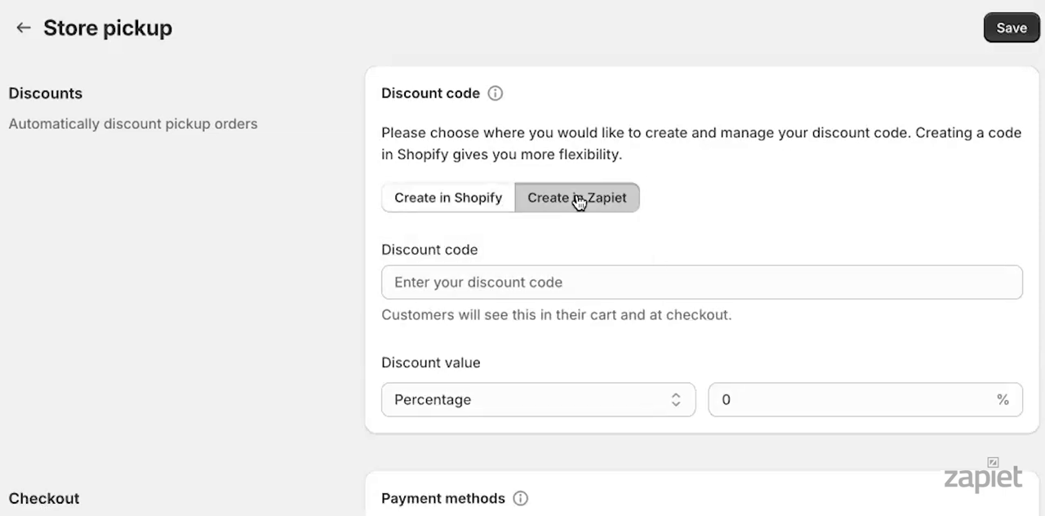
{"action": "mouse_move", "coordinate": [542, 409]}
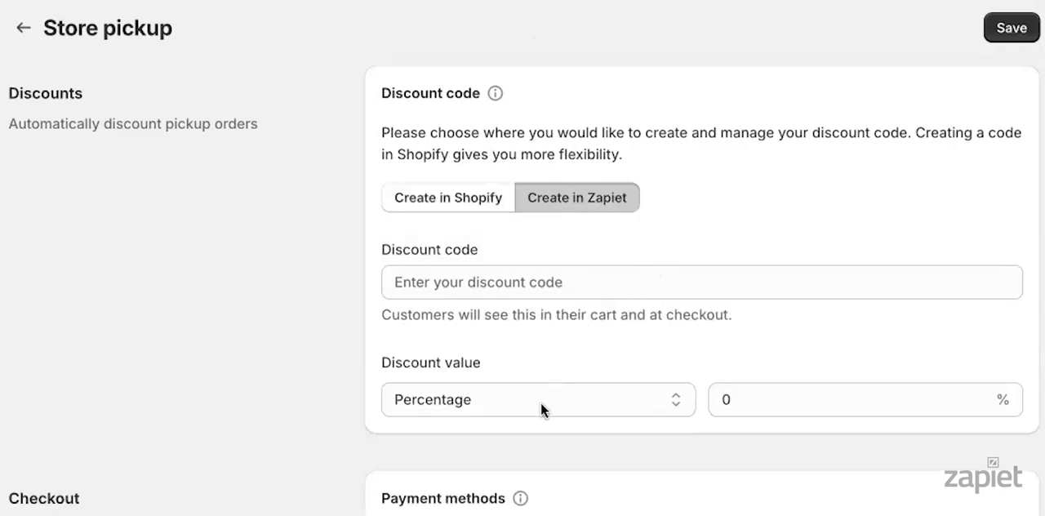
{"action": "mouse_move", "coordinate": [584, 401]}
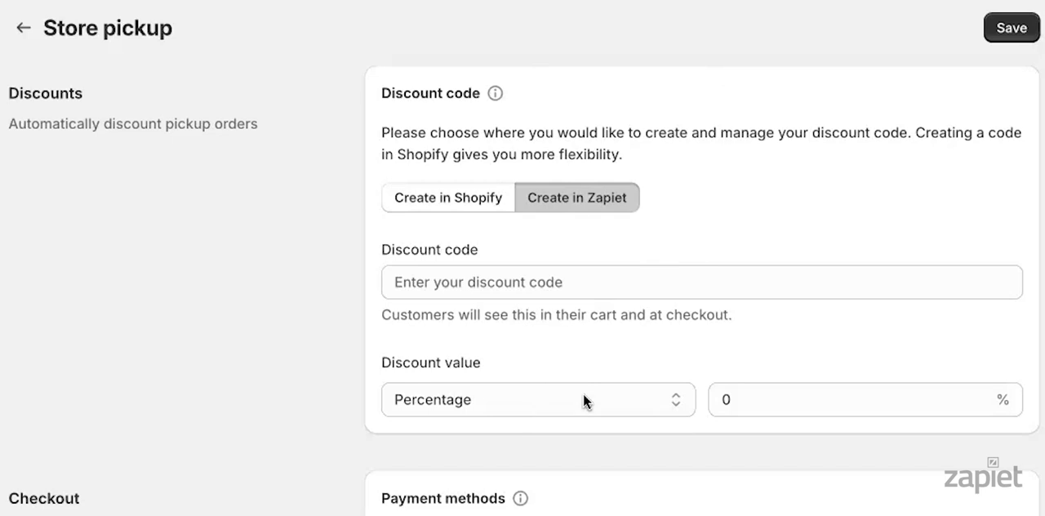
{"action": "left_click", "coordinate": [537, 399]}
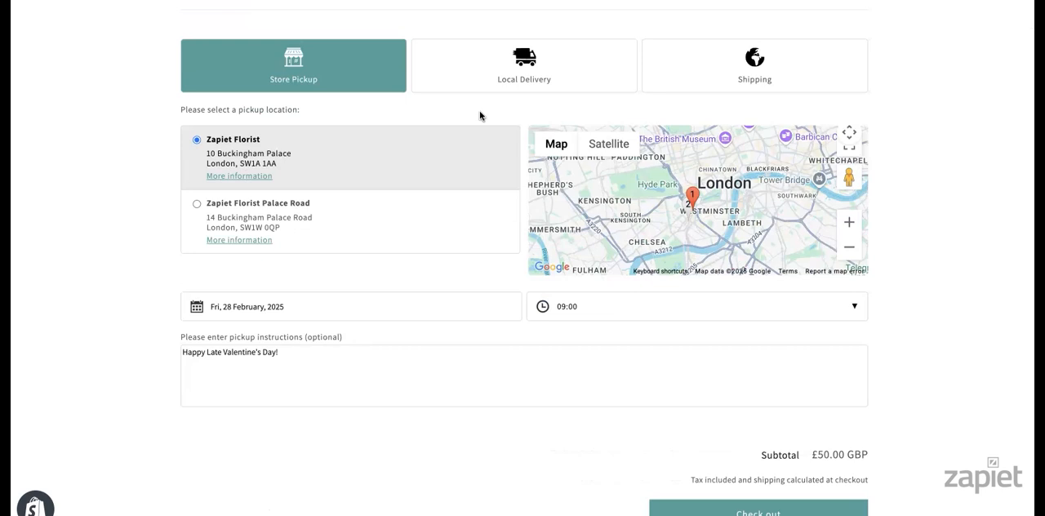
- Go to storefront checkout, then set payment methods to hidden for pickup orders
{"action": "scroll", "scroll_direction": "down", "scroll_amount": 3}
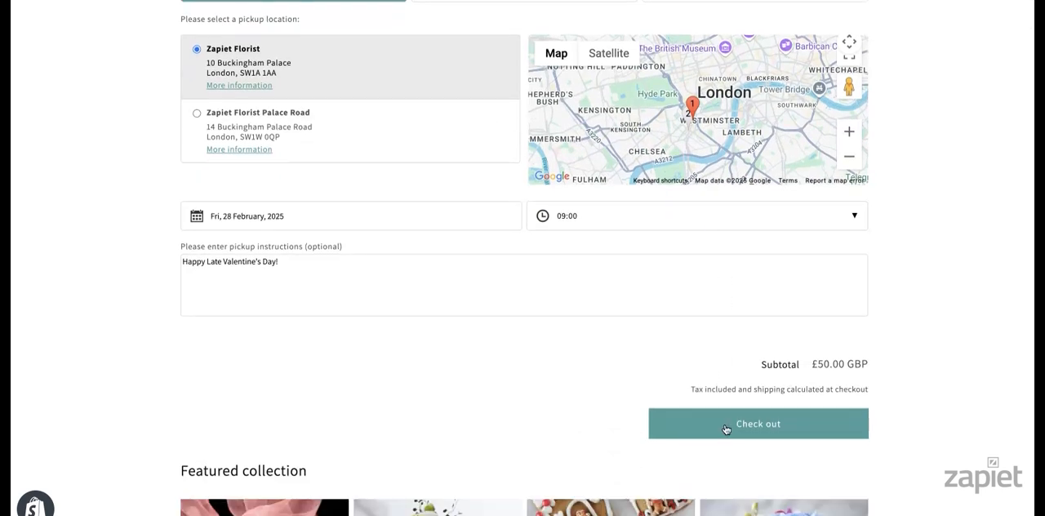
{"action": "left_click", "coordinate": [758, 423]}
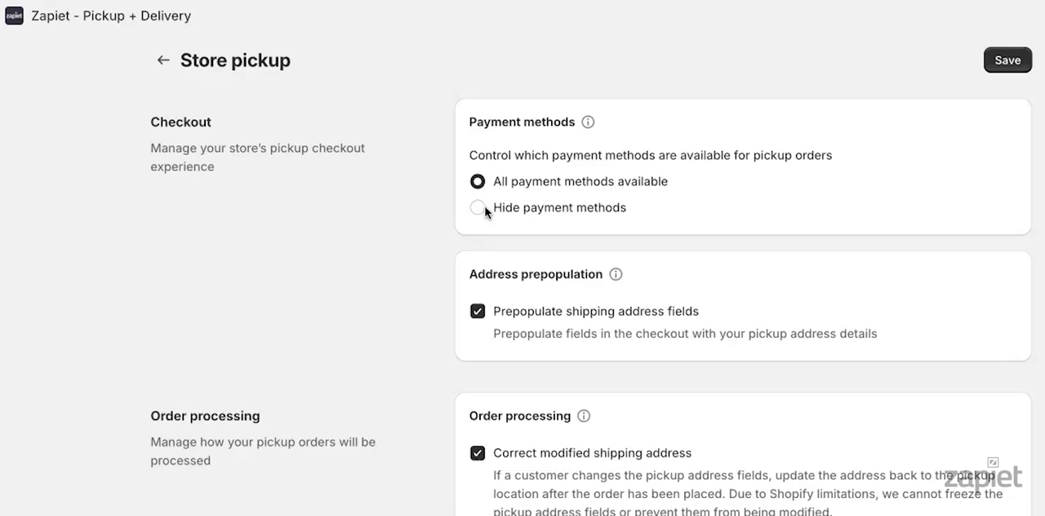
{"action": "left_click", "coordinate": [477, 208]}
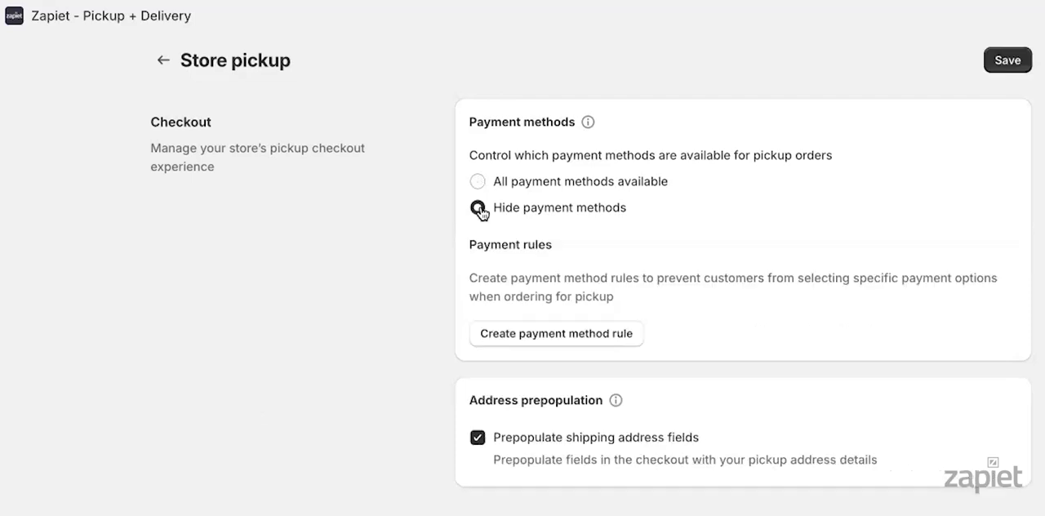
- Save a payment rule blocking Cash on Delivery for Zapiet Florist pickup orders
{"action": "left_click", "coordinate": [556, 333]}
{"action": "type", "text": "Cash"}
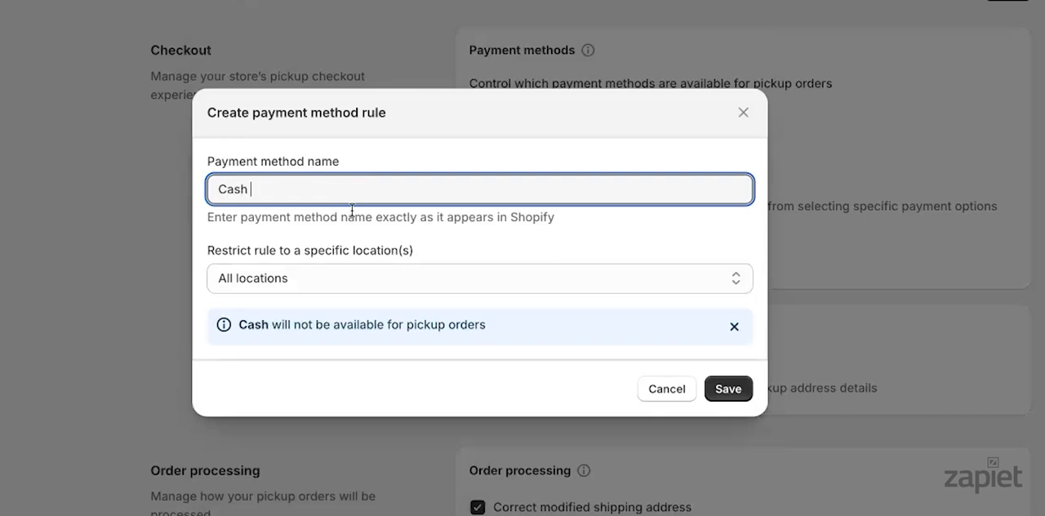
{"action": "type", "text": "on Delivery"}
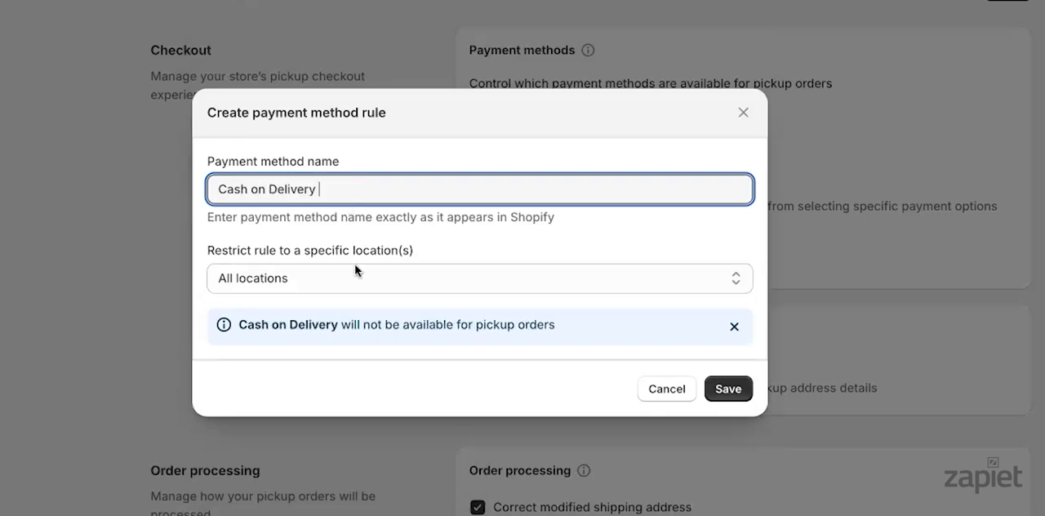
{"action": "left_click", "coordinate": [479, 279]}
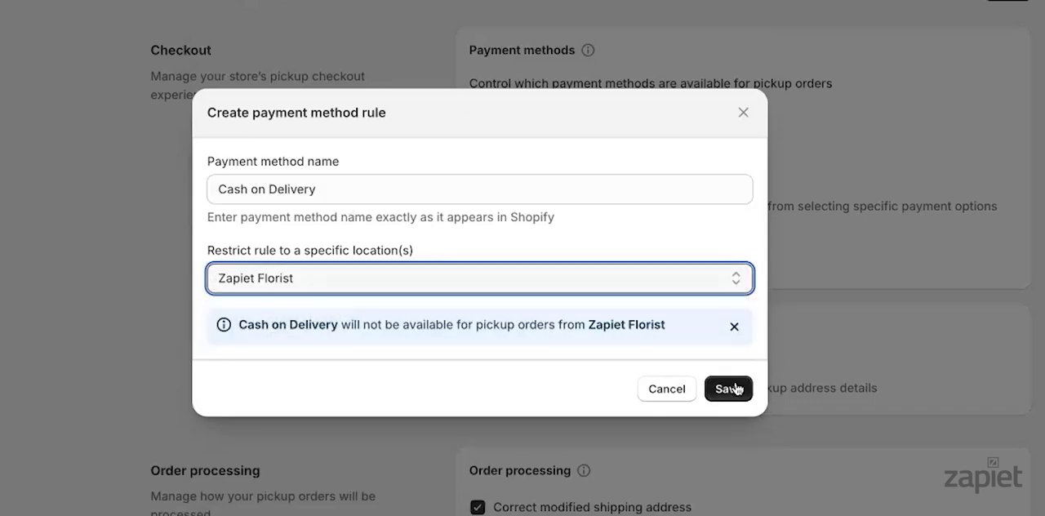
{"action": "left_click", "coordinate": [728, 389]}
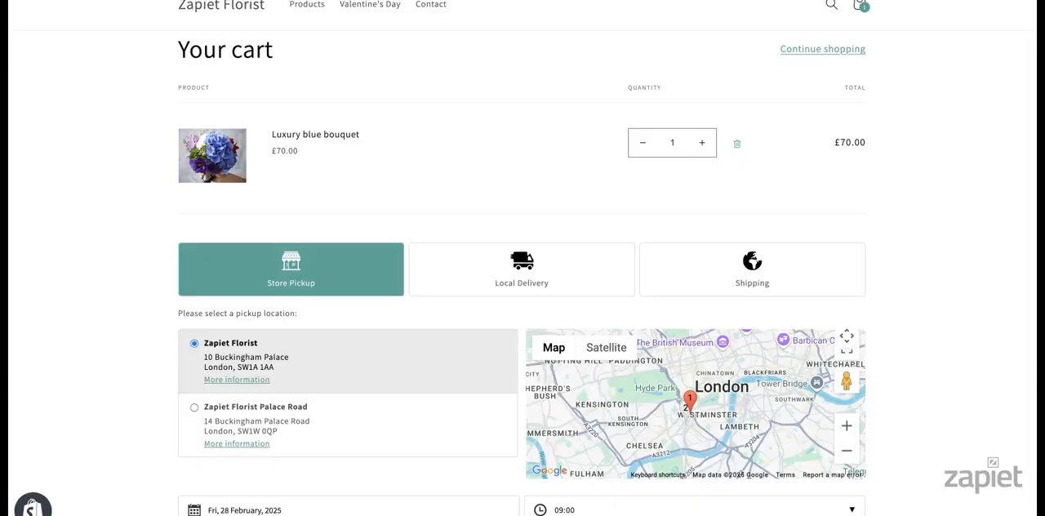
- Scroll down the storefront cart and proceed to checkout
{"action": "scroll", "scroll_direction": "down", "scroll_amount": 3}
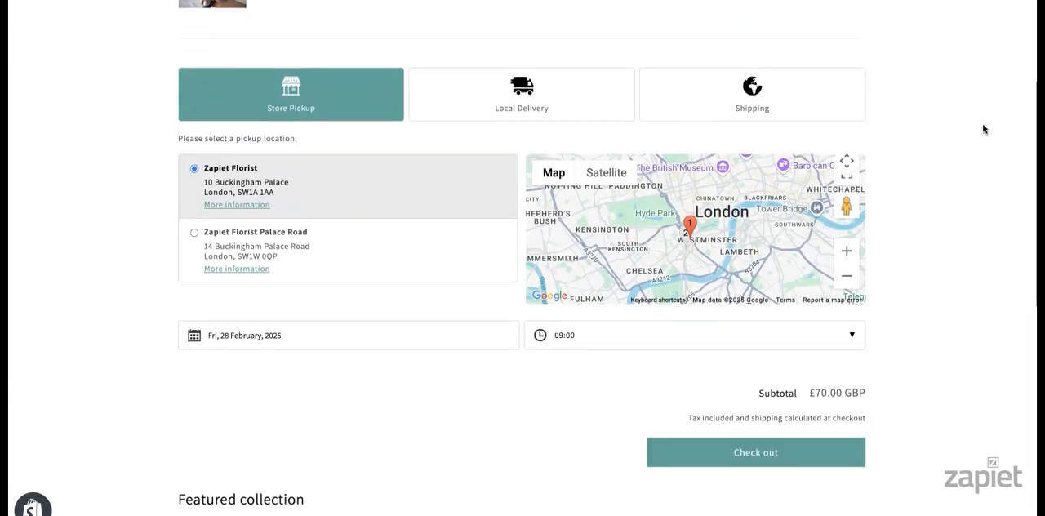
{"action": "scroll", "scroll_direction": "down", "scroll_amount": 3}
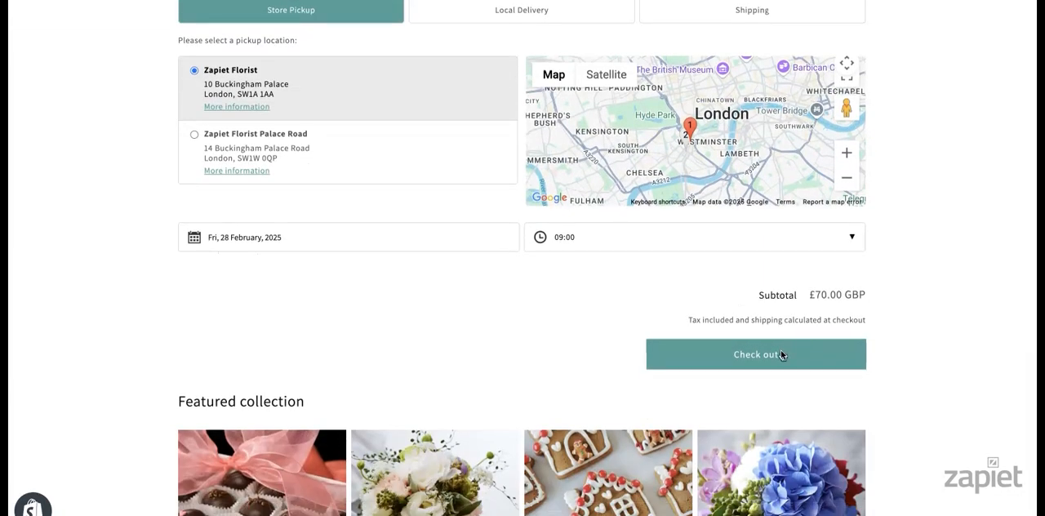
{"action": "left_click", "coordinate": [756, 353]}
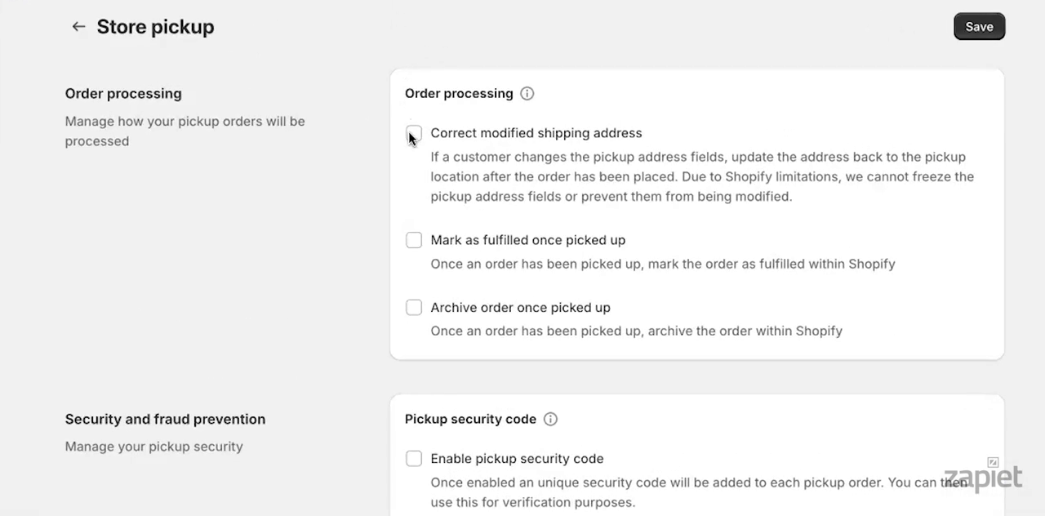
- Correct modified shipping addresses, map both Shopify locations, and archive orders once picked up
{"action": "left_click", "coordinate": [414, 133]}
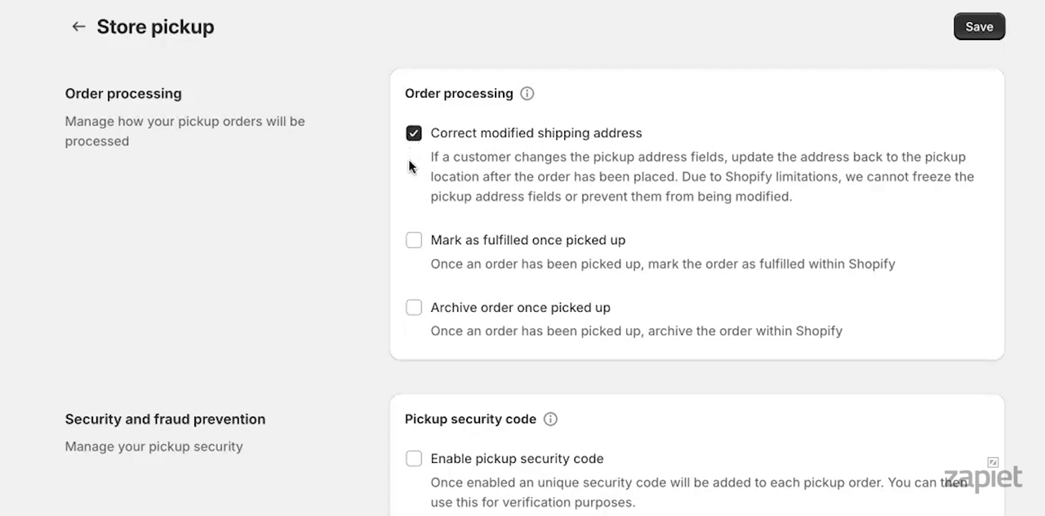
{"action": "mouse_move", "coordinate": [412, 214]}
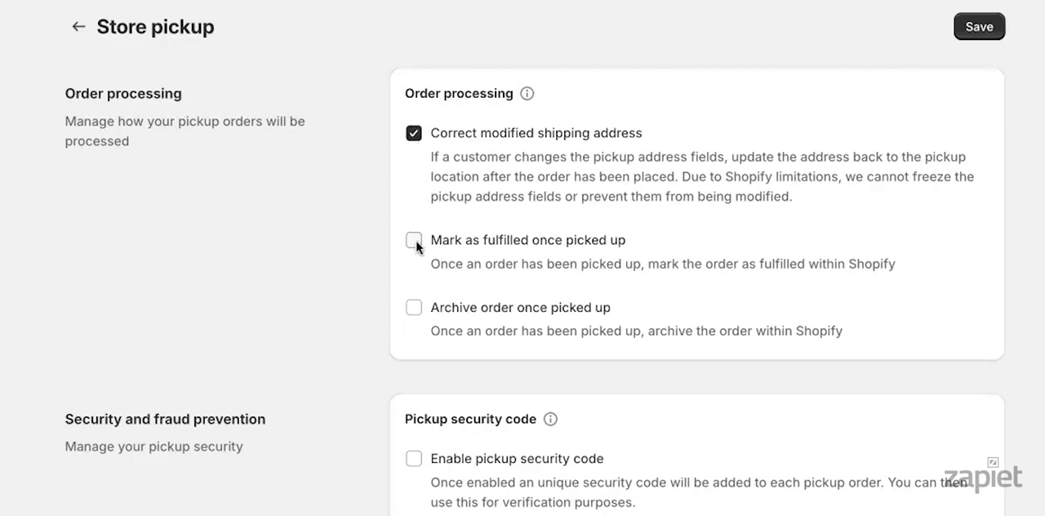
{"action": "left_click", "coordinate": [413, 240]}
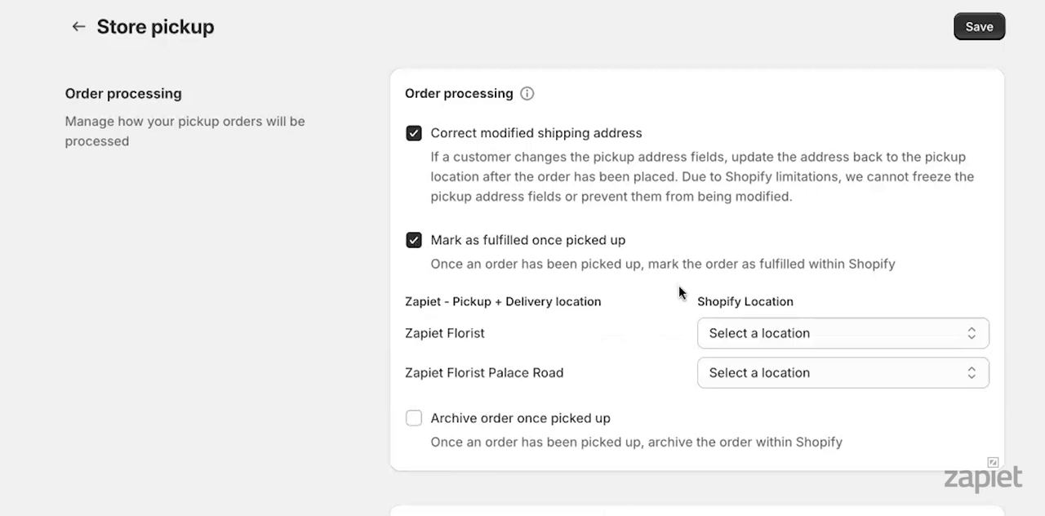
{"action": "left_click", "coordinate": [841, 333]}
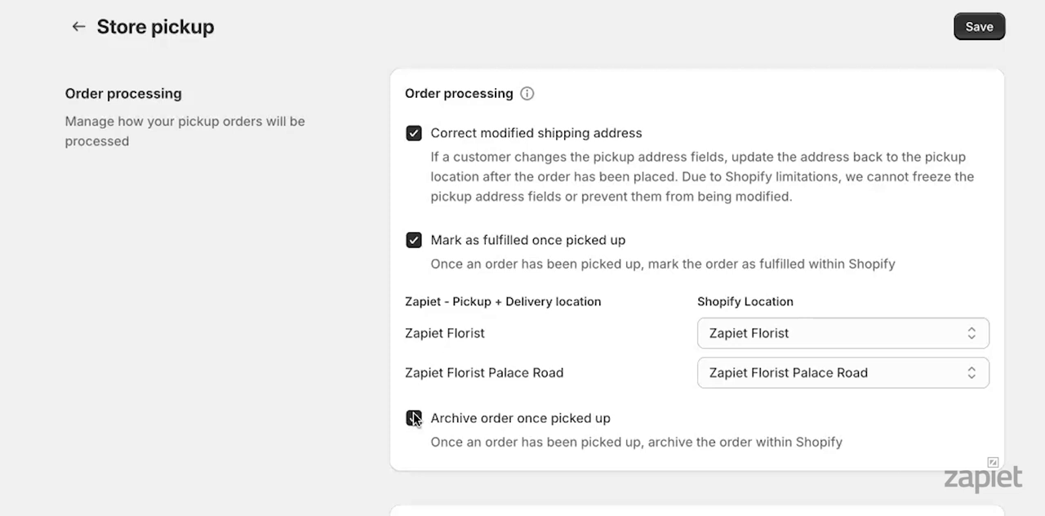
{"action": "left_click", "coordinate": [413, 417]}
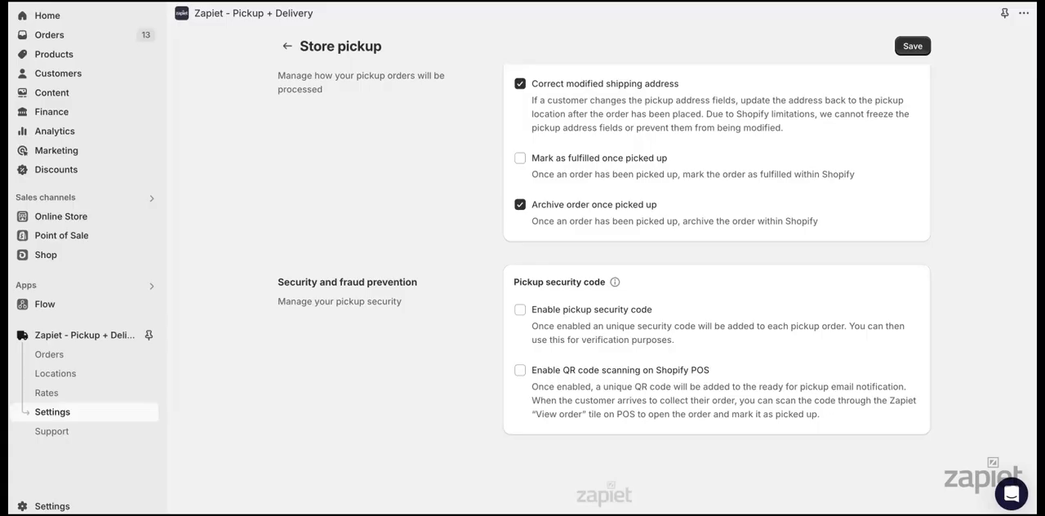
- Tick Enable pickup security code under Security and fraud prevention to show the sample email
{"action": "scroll", "scroll_direction": "down", "scroll_amount": 3}
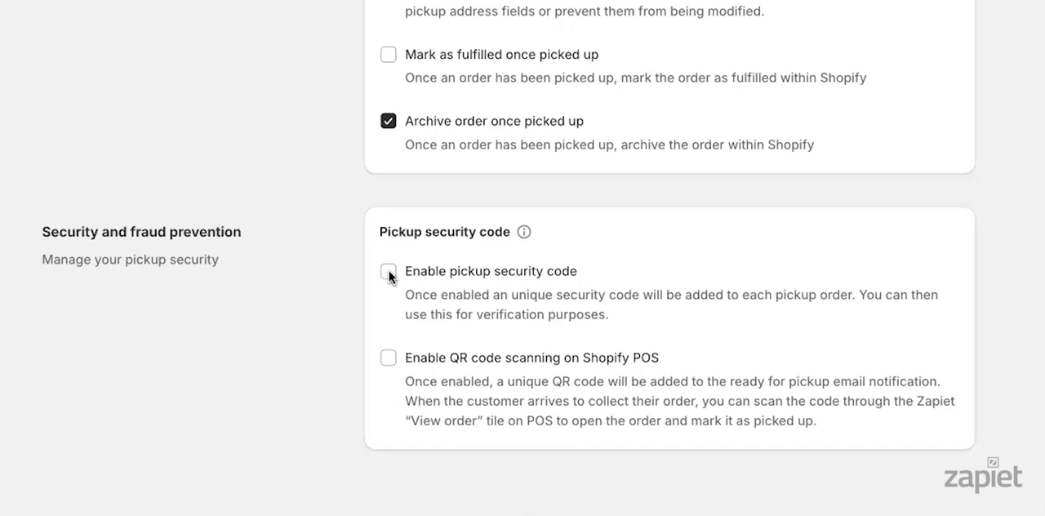
{"action": "left_click", "coordinate": [387, 271]}
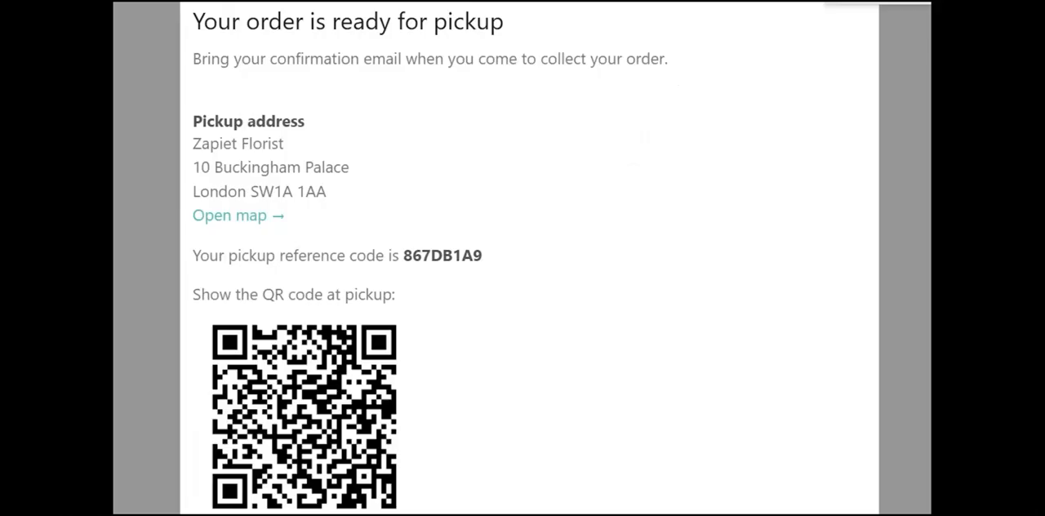
{"action": "mouse_move", "coordinate": [762, 97]}
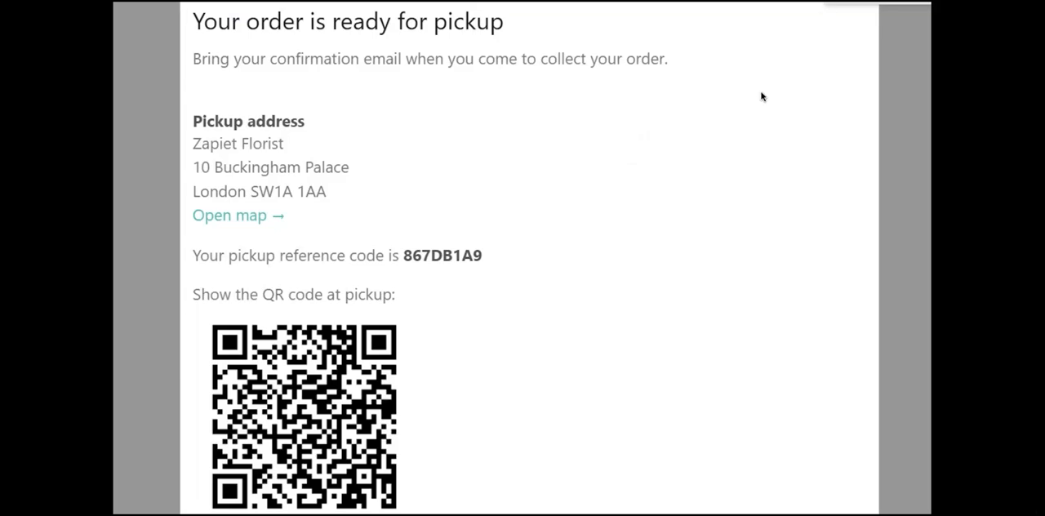
{"action": "mouse_move", "coordinate": [515, 260]}
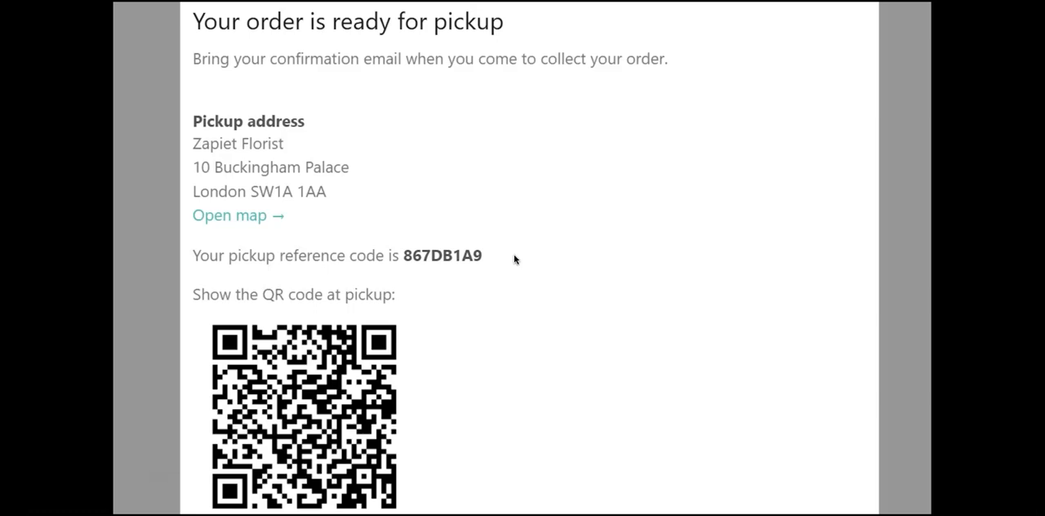
{"action": "mouse_move", "coordinate": [445, 399]}
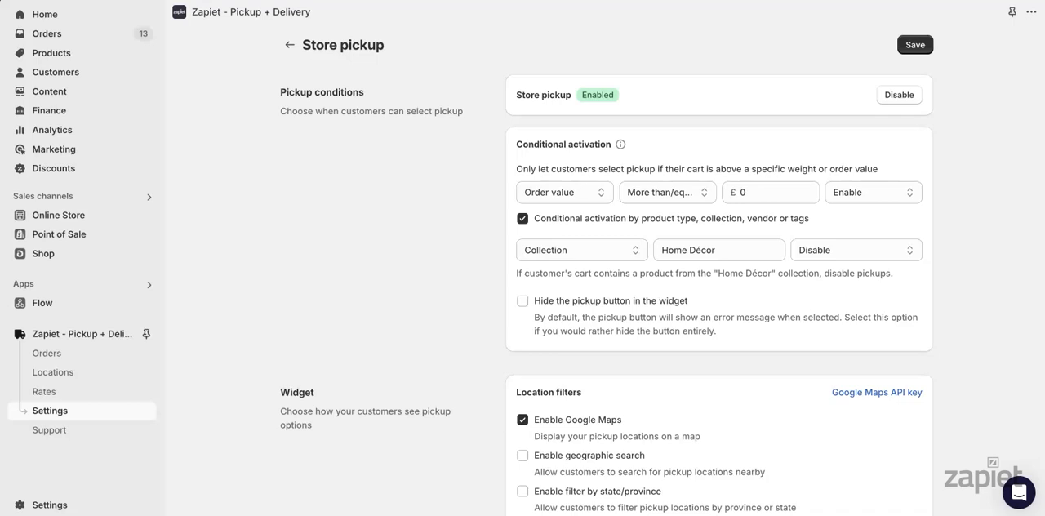
- Go to the Zapiet Locations list to see pickup status for both Florist locations
{"action": "left_click", "coordinate": [53, 372]}
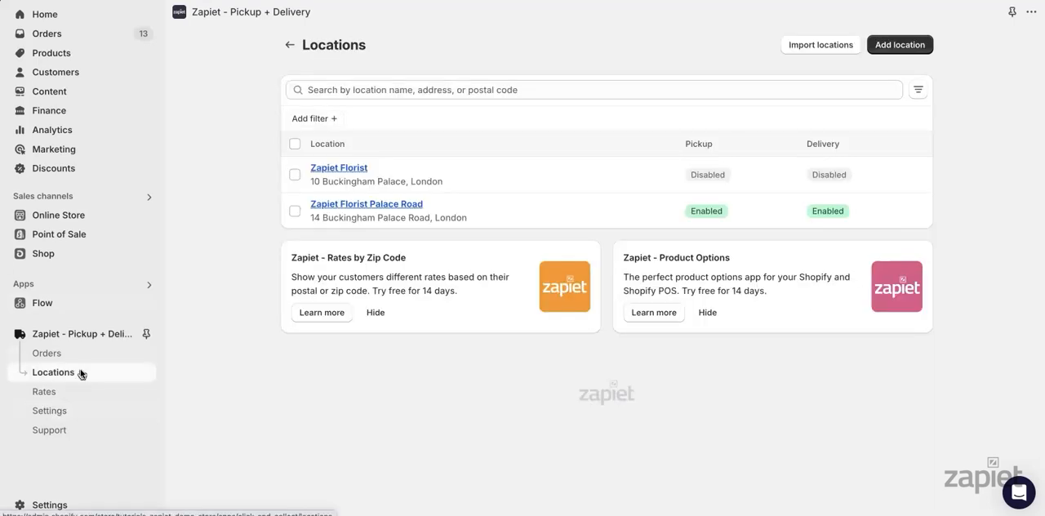
{"action": "mouse_move", "coordinate": [331, 169]}
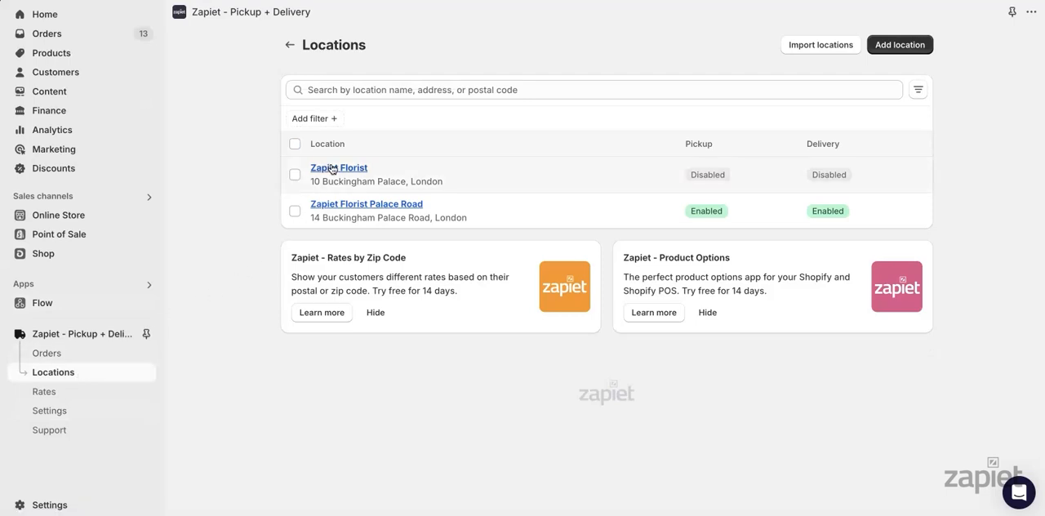
- Open the Zapiet Florist location and enable Store pickup
{"action": "left_click", "coordinate": [338, 168]}
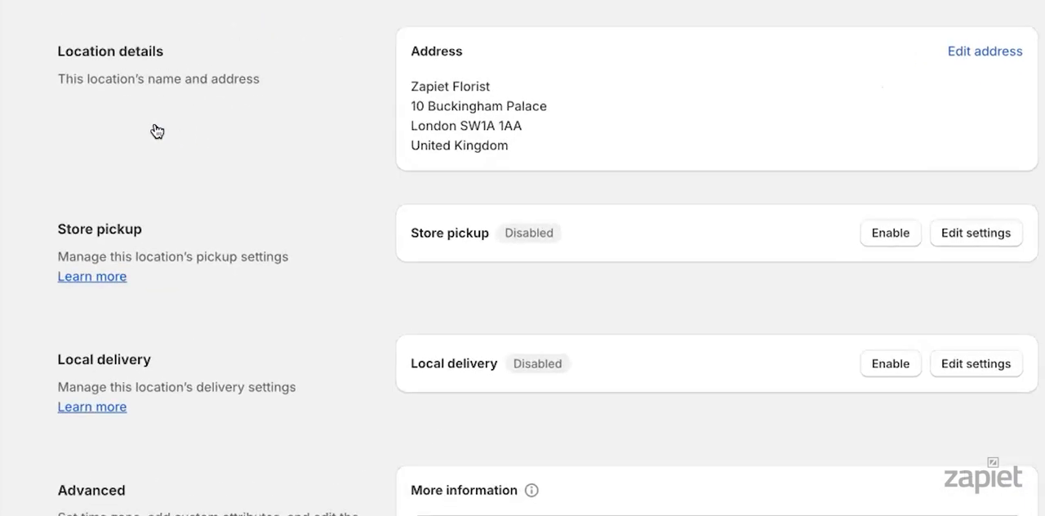
{"action": "mouse_move", "coordinate": [157, 131]}
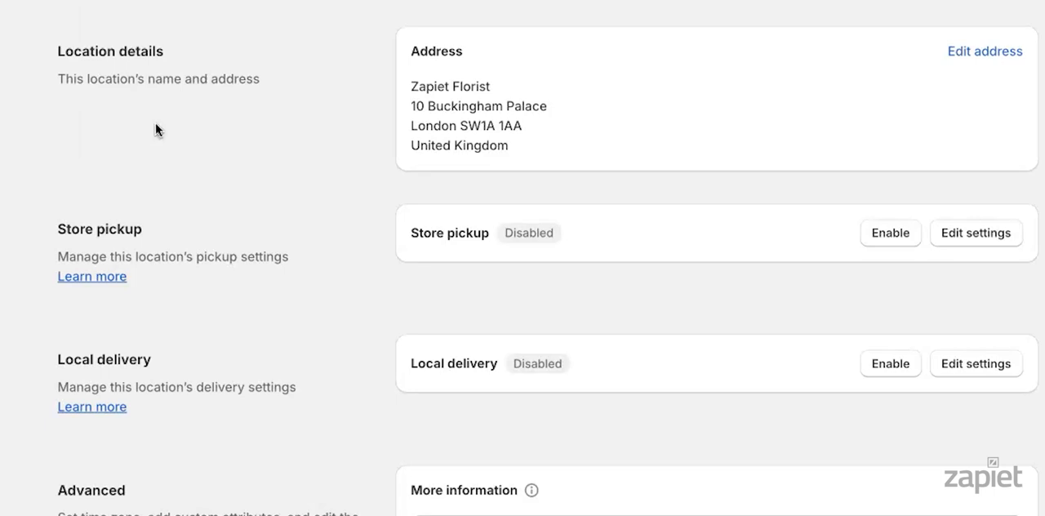
{"action": "left_click", "coordinate": [889, 233]}
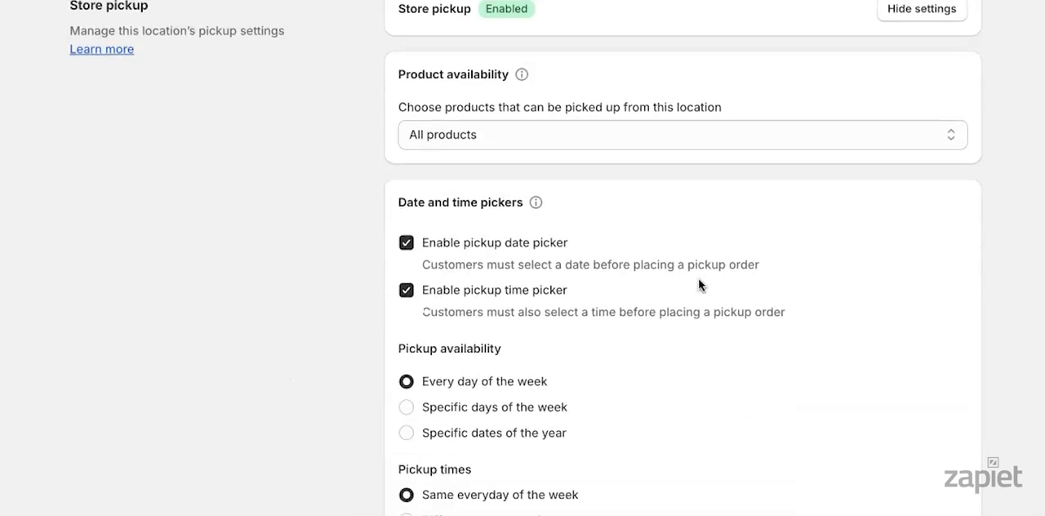
- Open the Product availability dropdown for Zapiet Florist, leaving All products selected
{"action": "scroll", "scroll_direction": "down", "scroll_amount": 3}
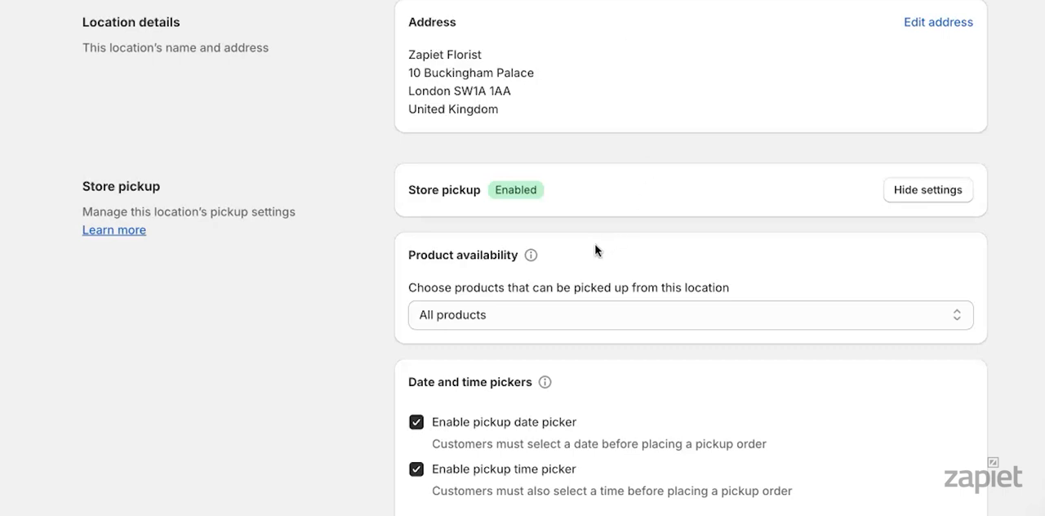
{"action": "mouse_move", "coordinate": [588, 254]}
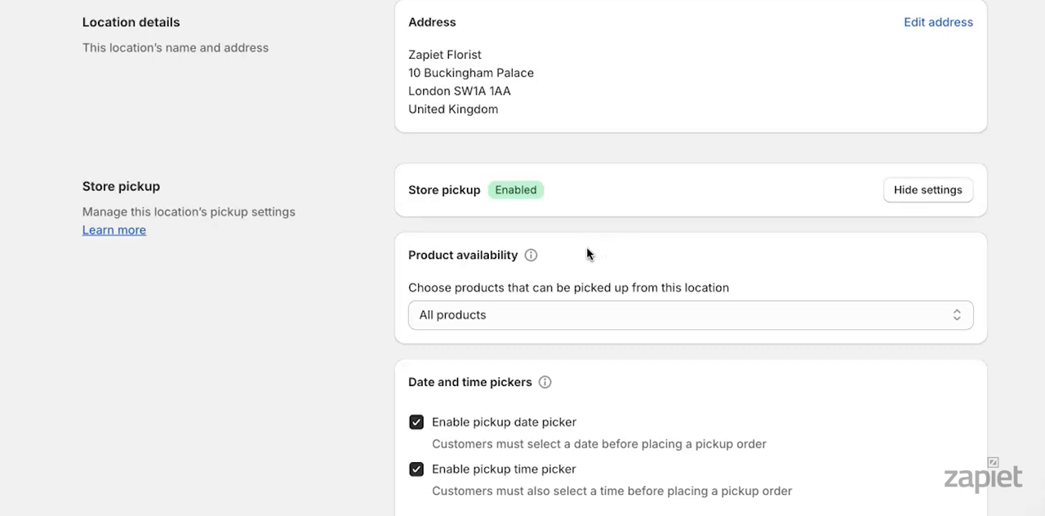
{"action": "mouse_move", "coordinate": [586, 254]}
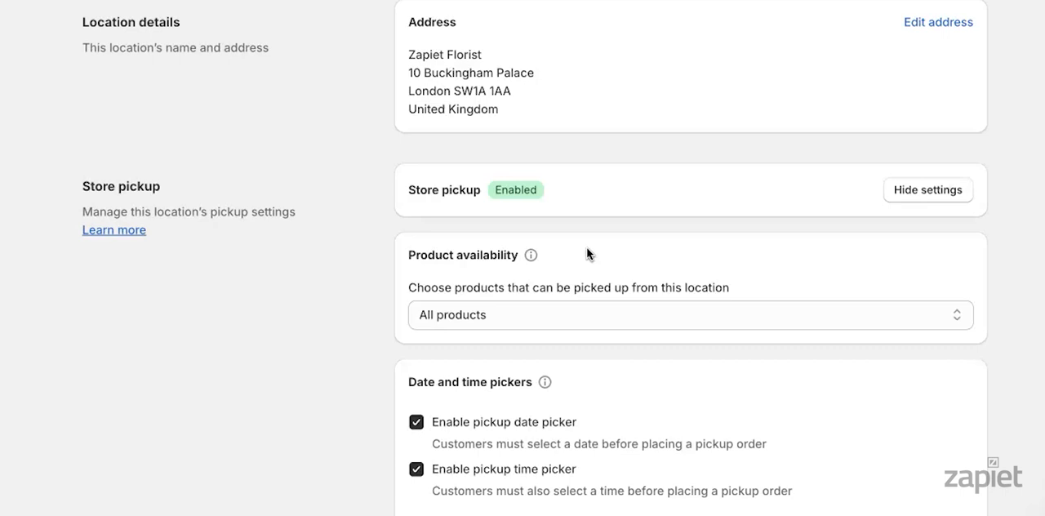
{"action": "left_click", "coordinate": [690, 315]}
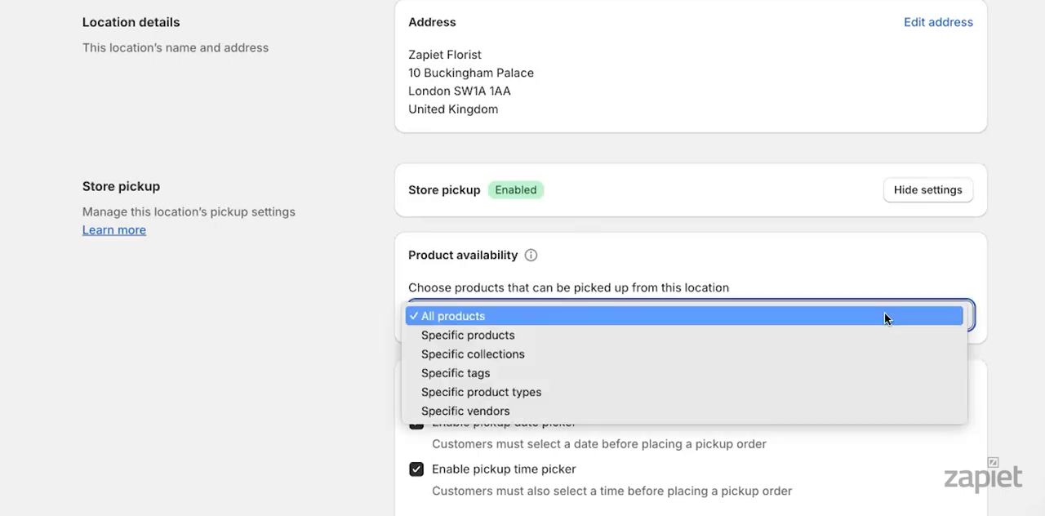
{"action": "mouse_move", "coordinate": [857, 334]}
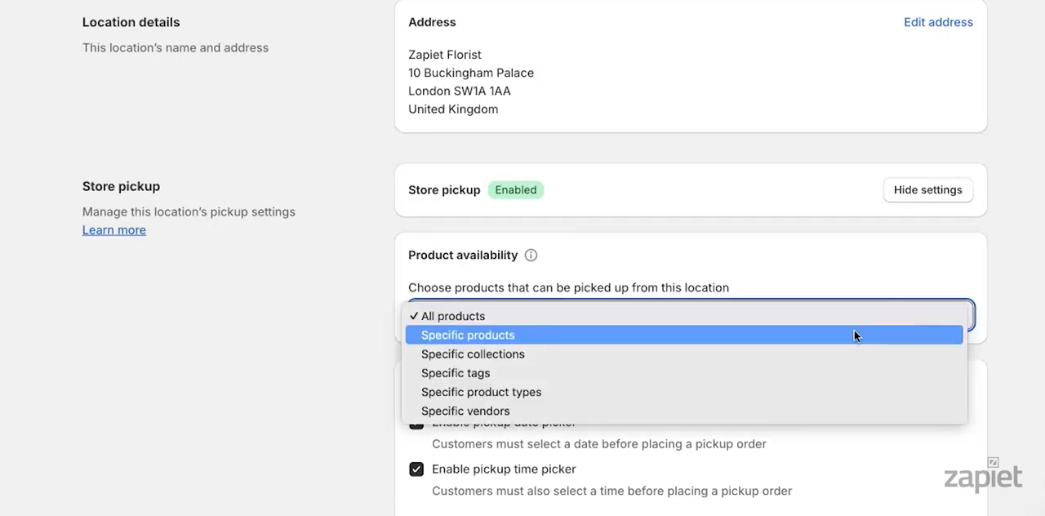
{"action": "mouse_move", "coordinate": [781, 359]}
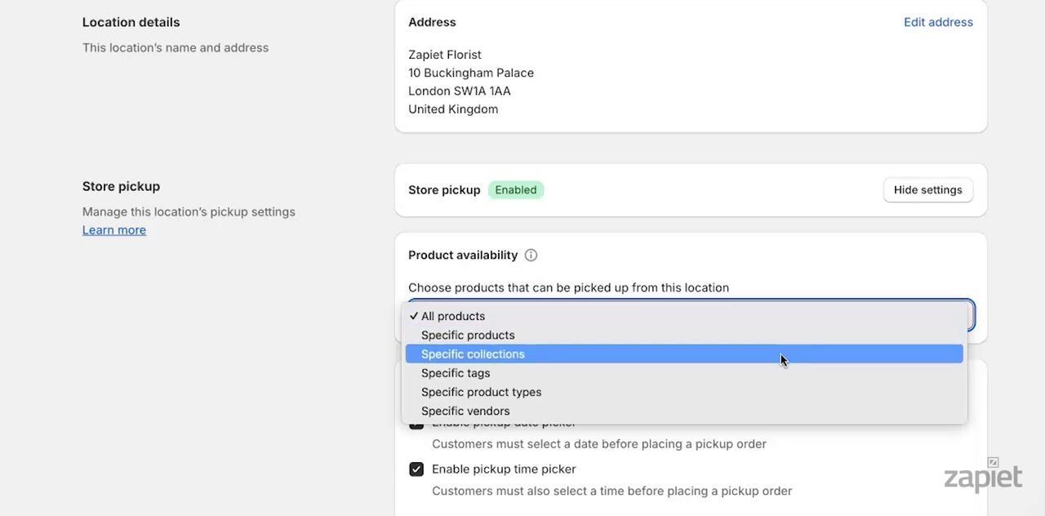
{"action": "mouse_move", "coordinate": [754, 373]}
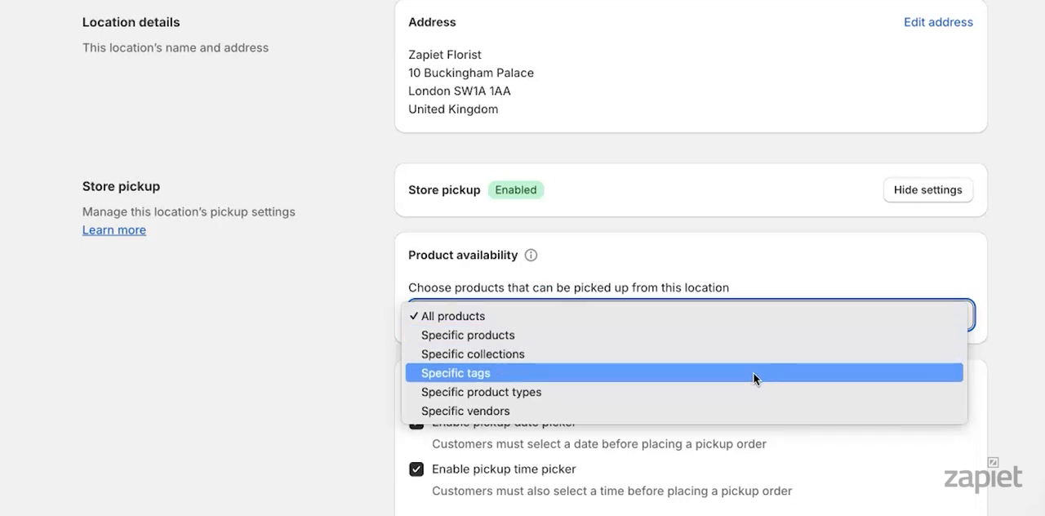
{"action": "mouse_move", "coordinate": [726, 392]}
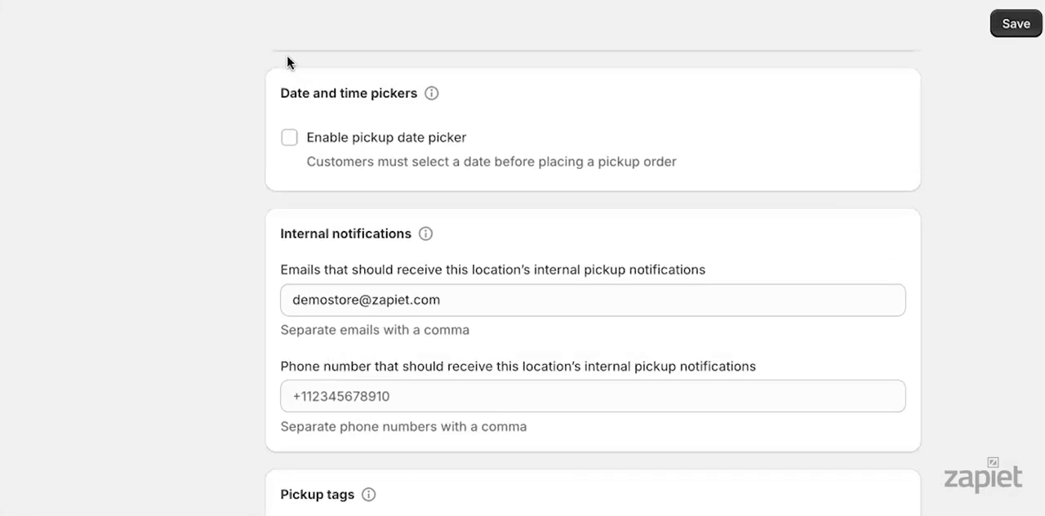
- Turn on the pickup date picker and try the availability options, settling on Every day
{"action": "left_click", "coordinate": [289, 136]}
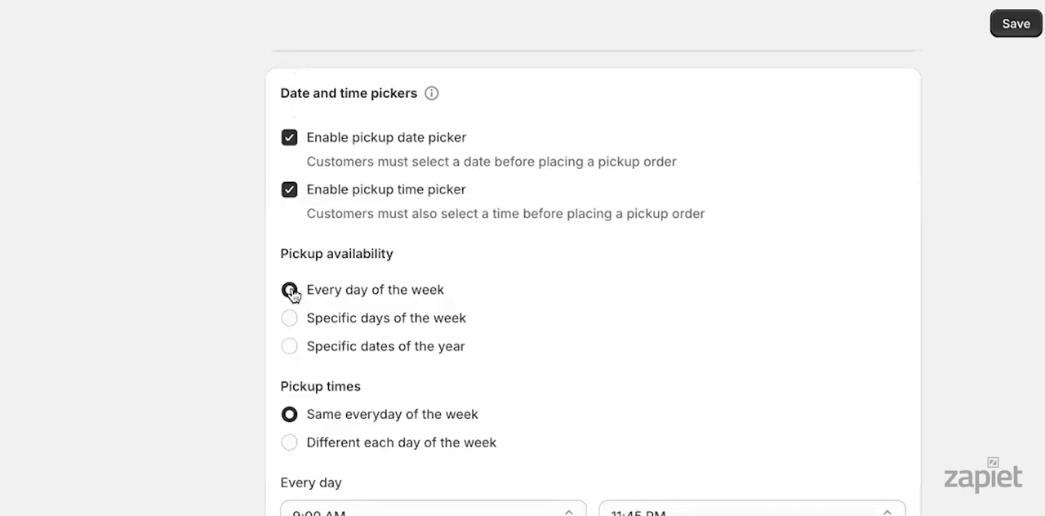
{"action": "left_click", "coordinate": [289, 289]}
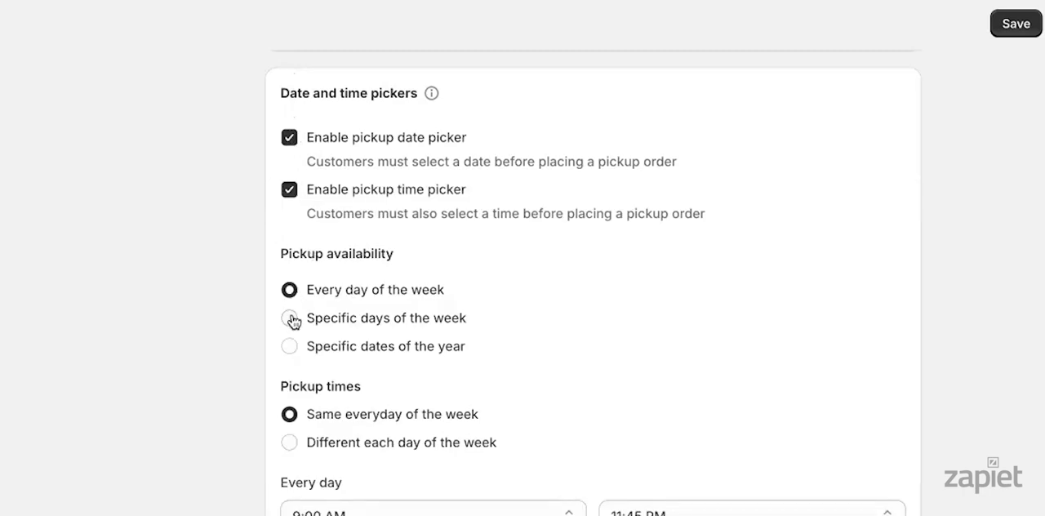
{"action": "left_click", "coordinate": [289, 318]}
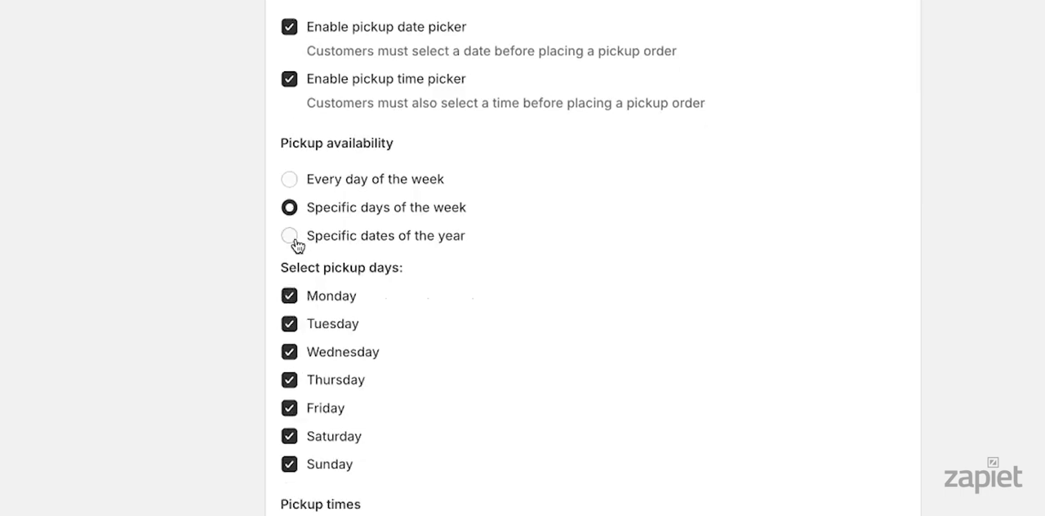
{"action": "left_click", "coordinate": [289, 235]}
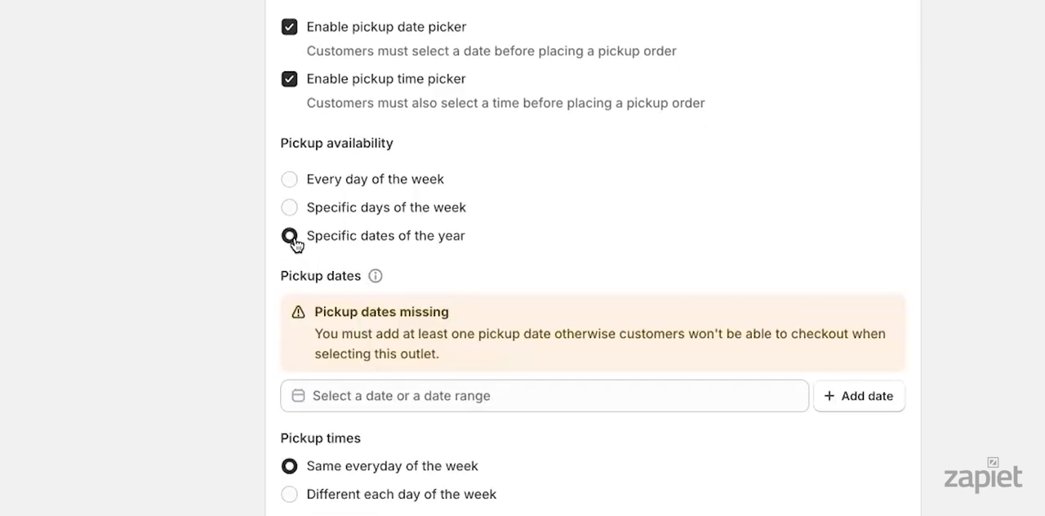
{"action": "left_click", "coordinate": [289, 179]}
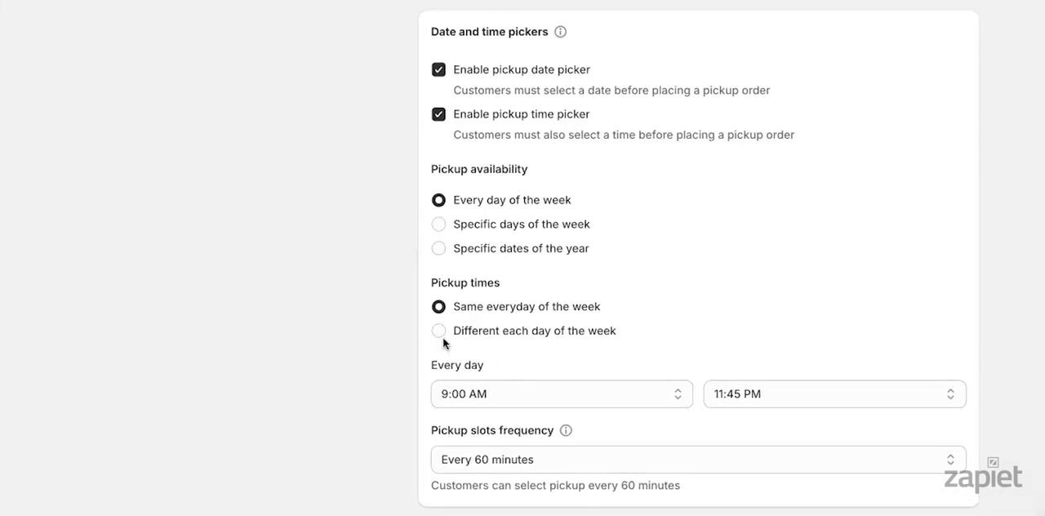
- Switch pickup times to Different each day of the week
{"action": "left_click", "coordinate": [439, 330]}
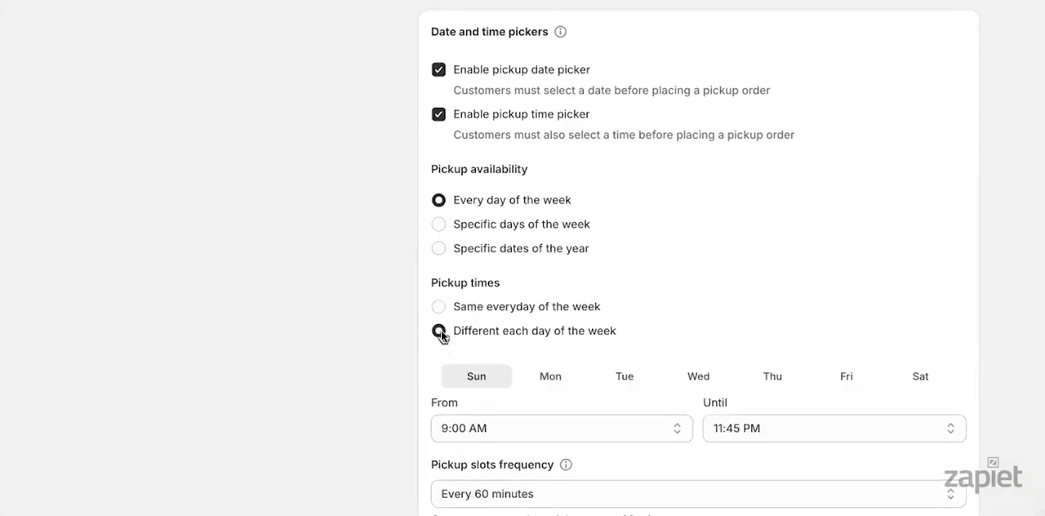
{"action": "left_click", "coordinate": [438, 307]}
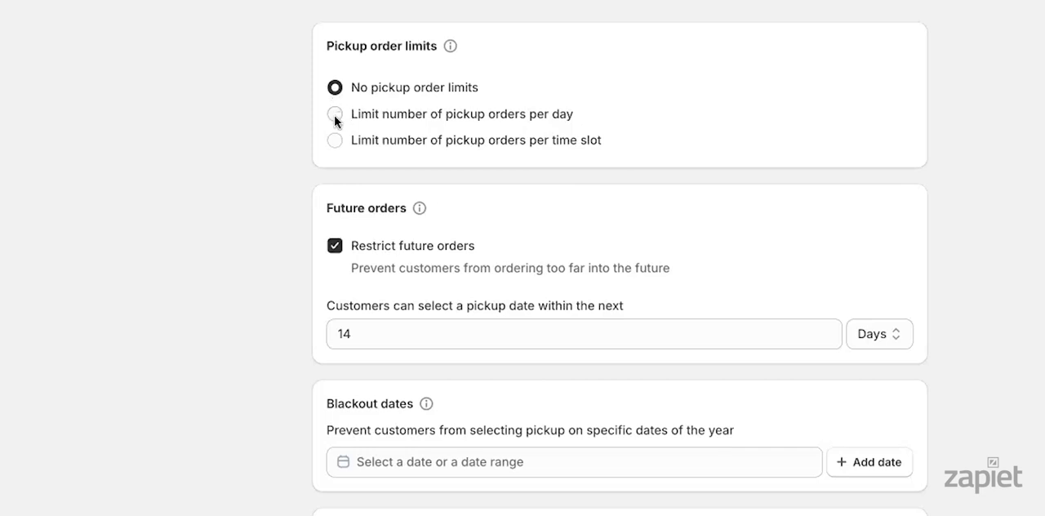
- Try Limit per time slot, then limit pickup orders per day (Mon 35, Tue 10, Wed 10, Thu 15, Fri 20)
{"action": "left_click", "coordinate": [335, 139]}
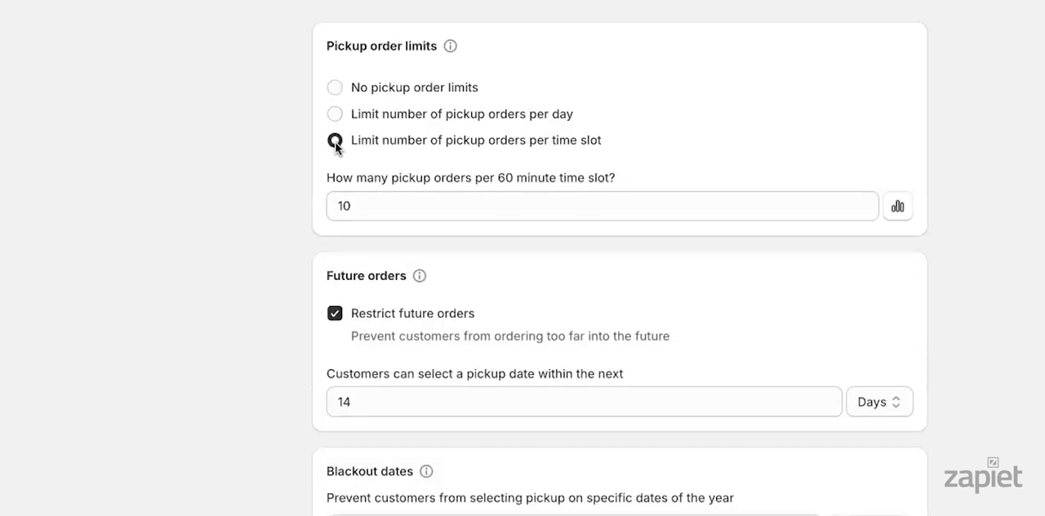
{"action": "left_click", "coordinate": [334, 113]}
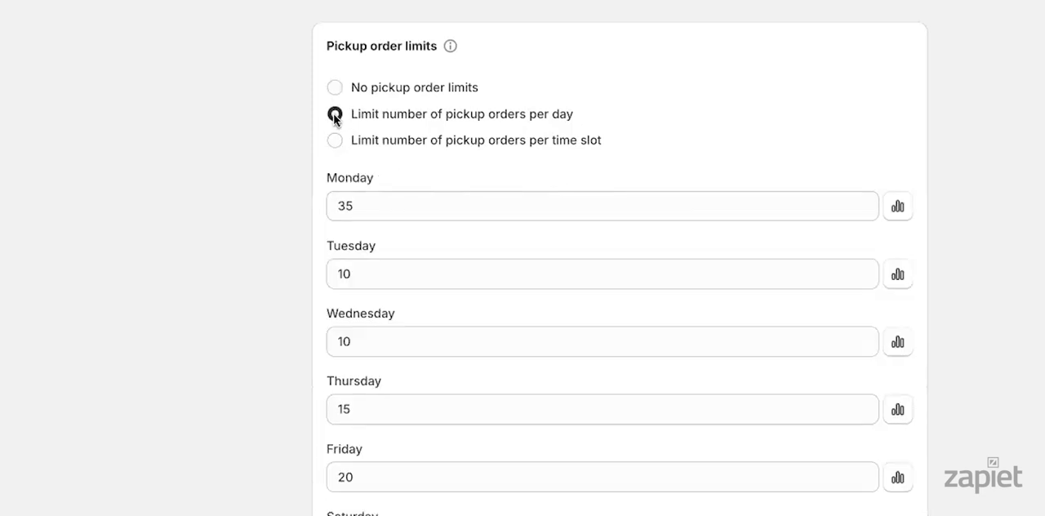
{"action": "left_click", "coordinate": [897, 205]}
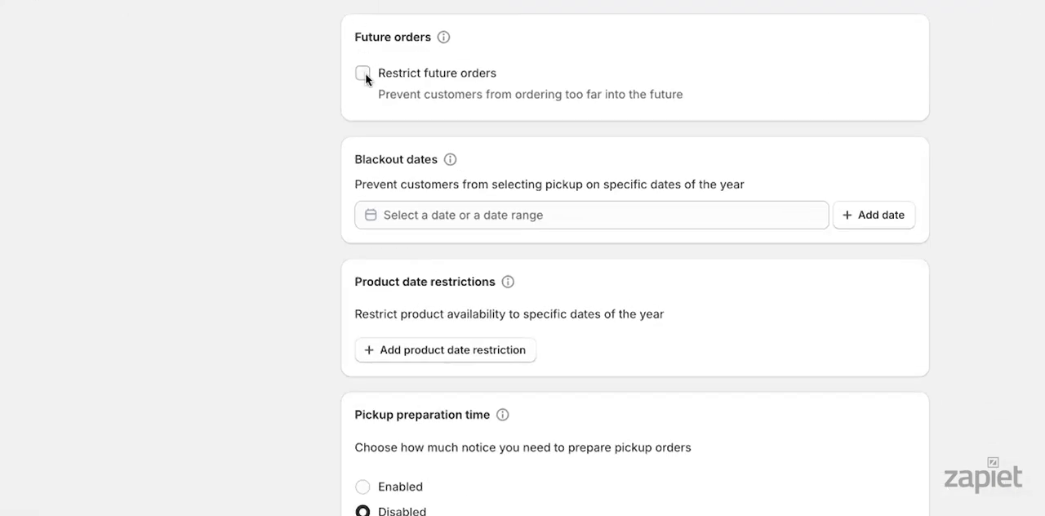
- Toggle the future-order restriction and pick a blackout date from the calendar
{"action": "left_click", "coordinate": [362, 72]}
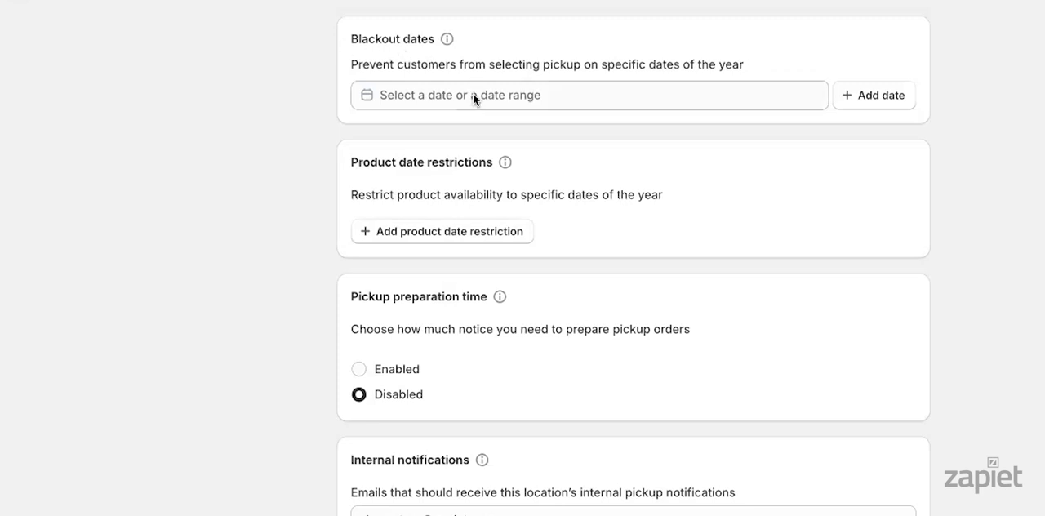
{"action": "left_click", "coordinate": [587, 94]}
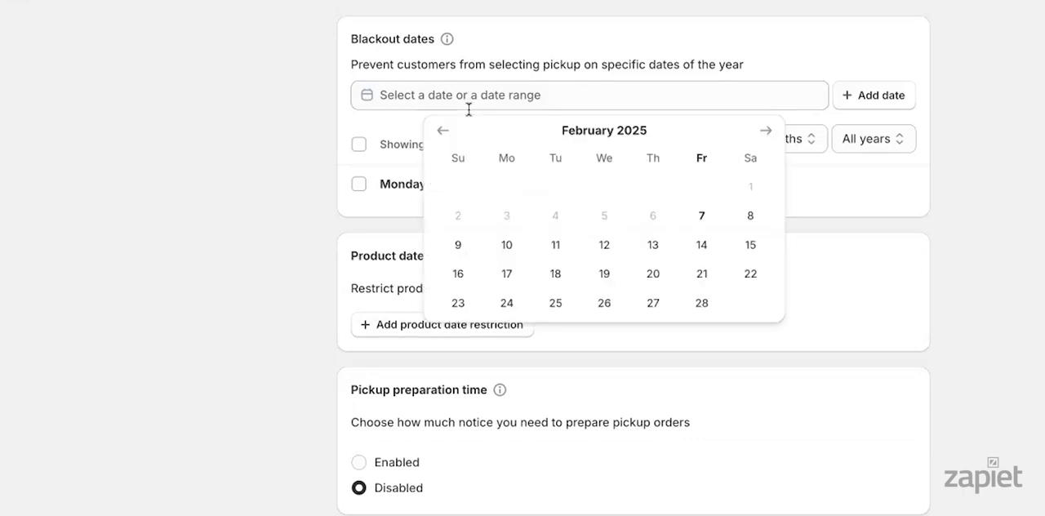
{"action": "left_click", "coordinate": [506, 302]}
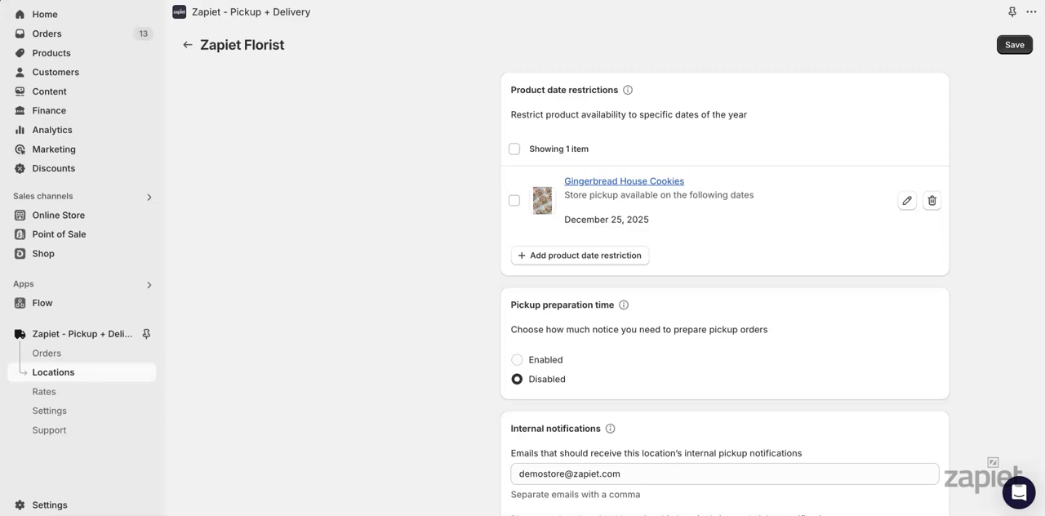
{"action": "mouse_move", "coordinate": [568, 110]}
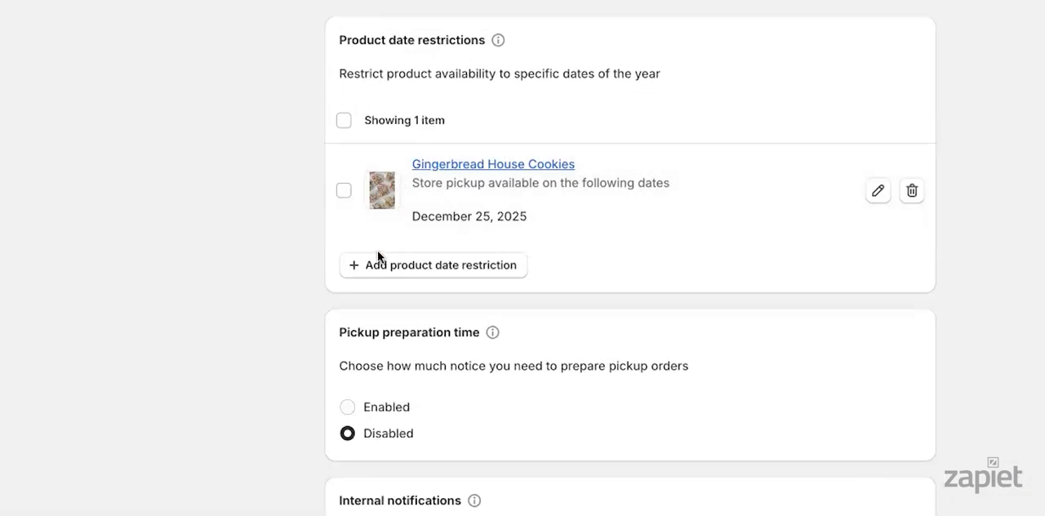
- Add a product date restriction for Artisan chocolate truffles and open its availability dates
{"action": "left_click", "coordinate": [432, 264]}
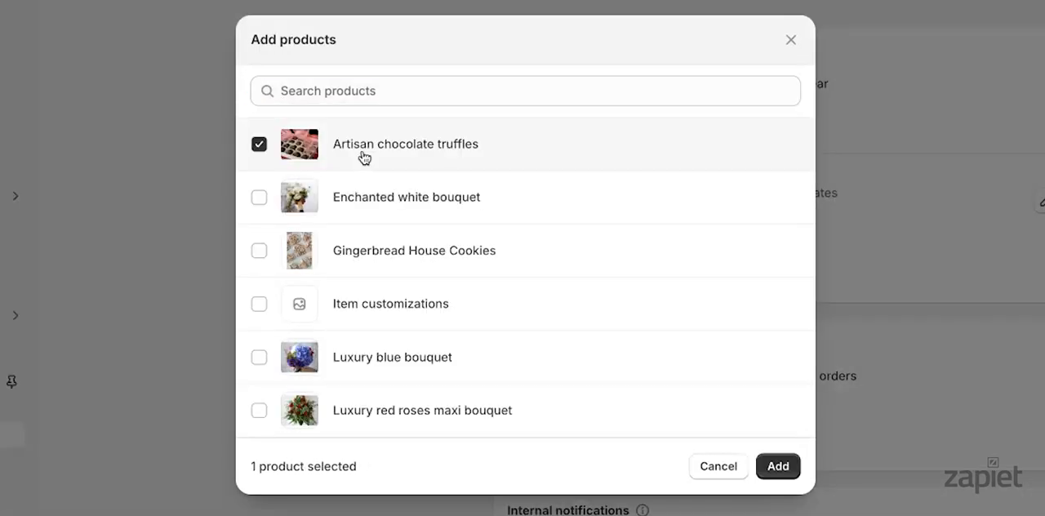
{"action": "left_click", "coordinate": [777, 466]}
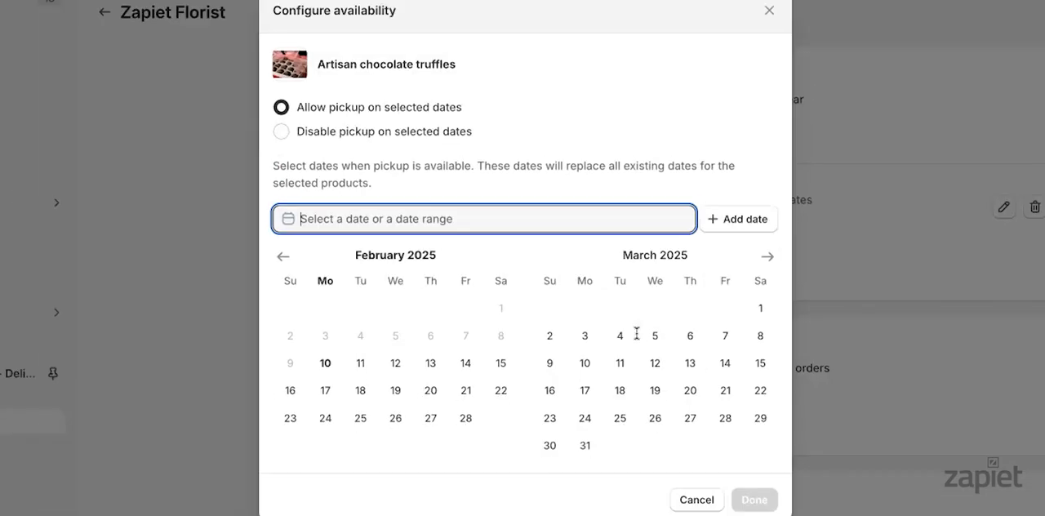
{"action": "left_click", "coordinate": [502, 362]}
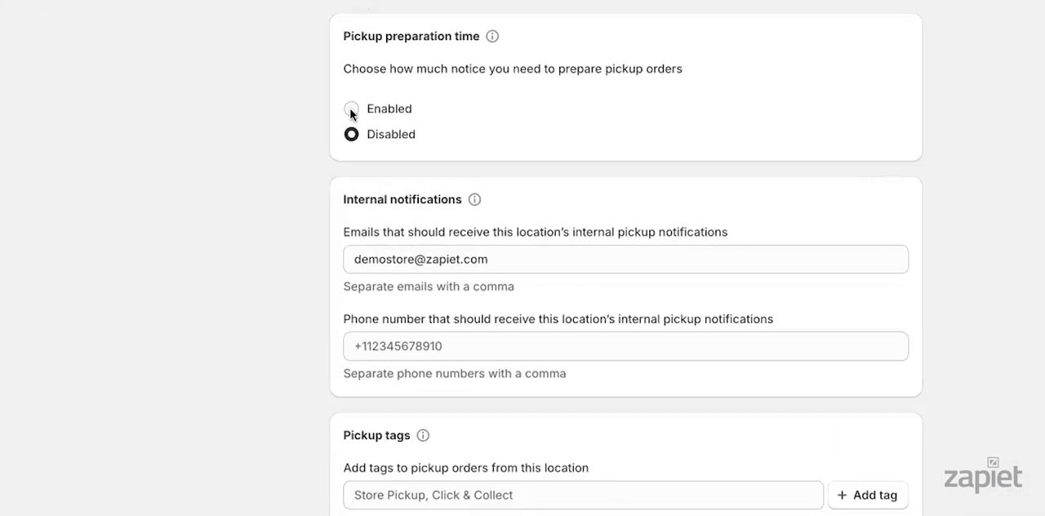
- Enable pickup preparation time and review the Wednesday and Thursday schedule tabs
{"action": "left_click", "coordinate": [351, 108]}
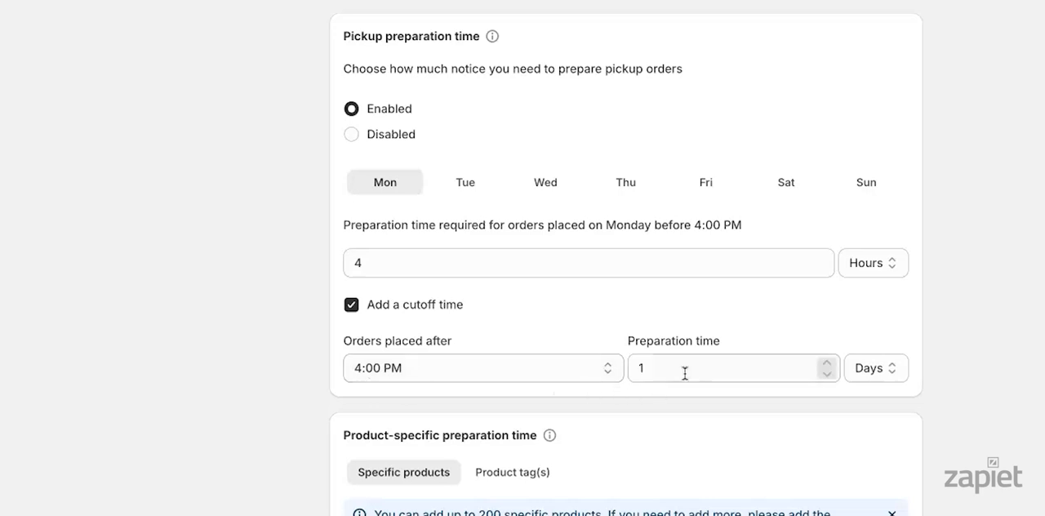
{"action": "mouse_move", "coordinate": [343, 175]}
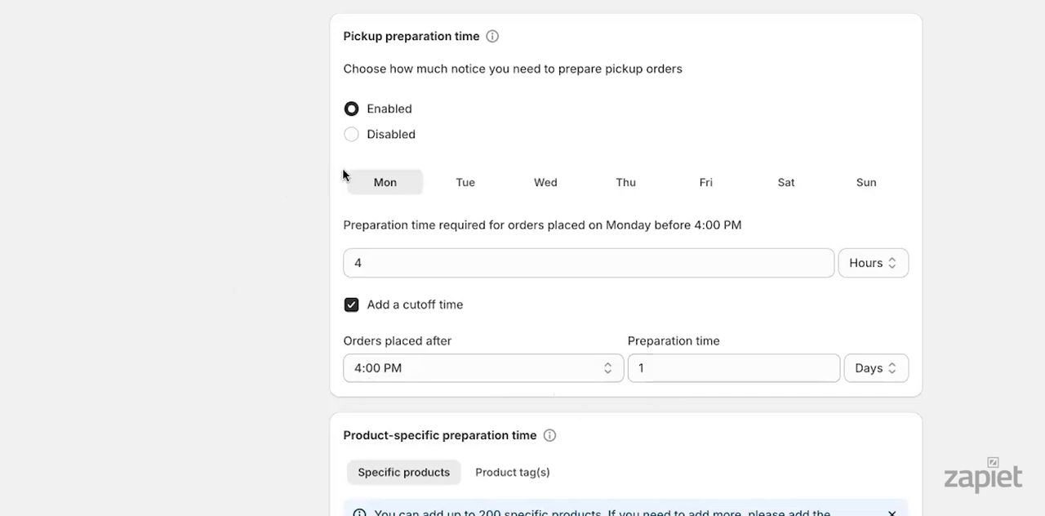
{"action": "mouse_move", "coordinate": [465, 182]}
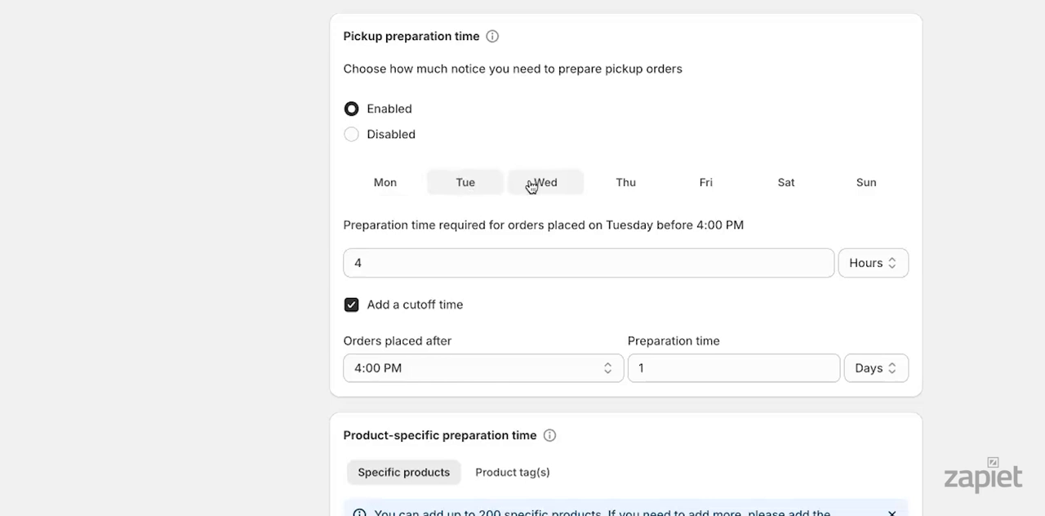
{"action": "left_click", "coordinate": [544, 182]}
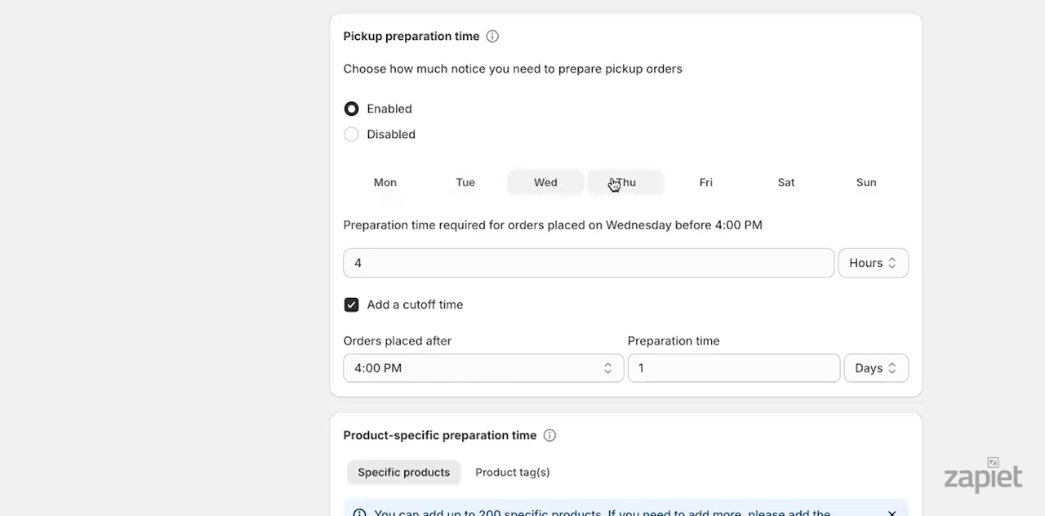
{"action": "left_click", "coordinate": [705, 183]}
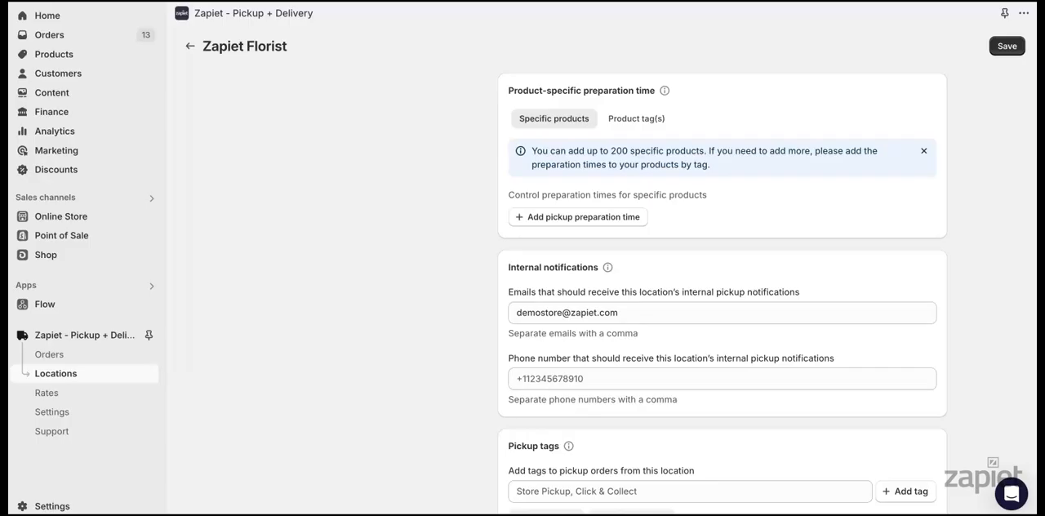
{"action": "mouse_move", "coordinate": [463, 120]}
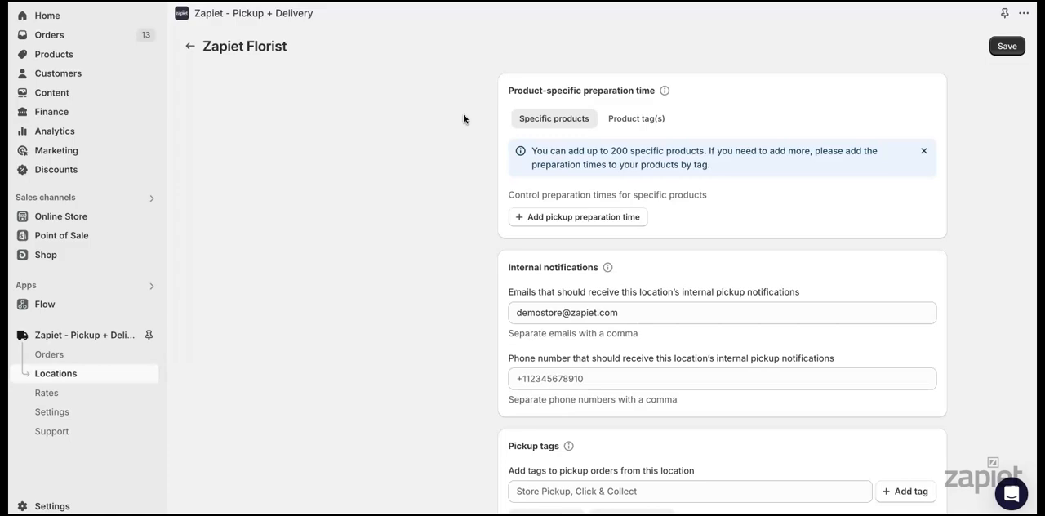
- Add a preparation time for Artisan chocolate truffles and begin a tag row typing 'Baked Go'
{"action": "left_click", "coordinate": [577, 216]}
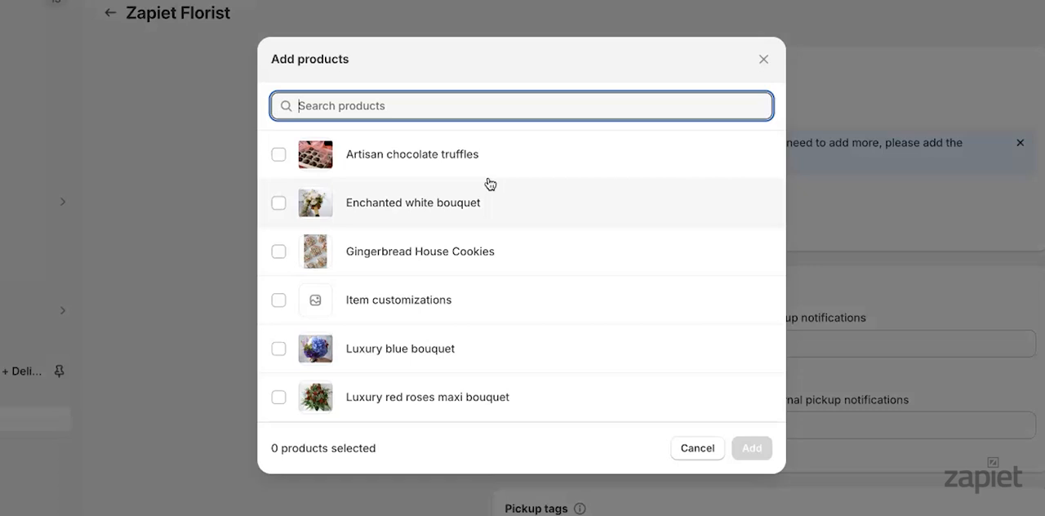
{"action": "left_click", "coordinate": [278, 155]}
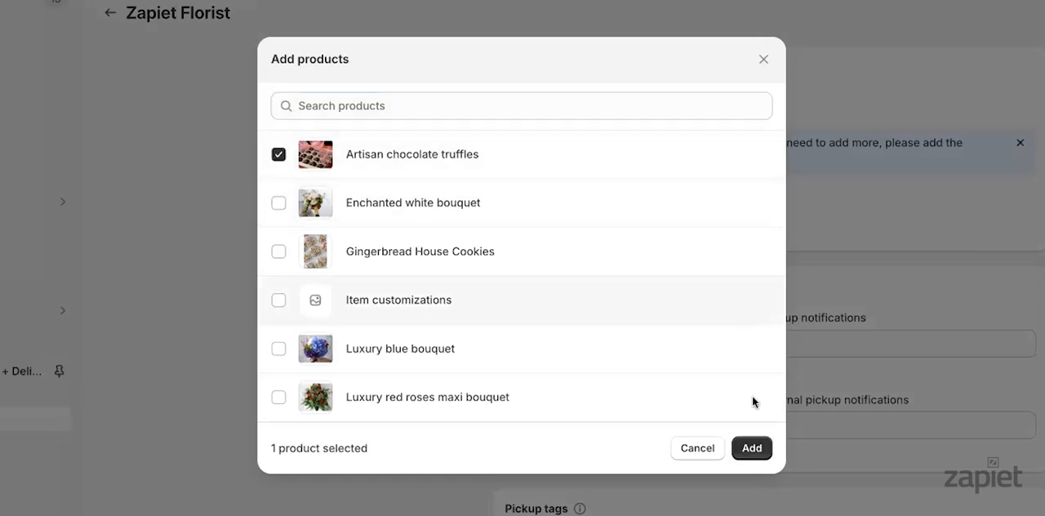
{"action": "left_click", "coordinate": [750, 448]}
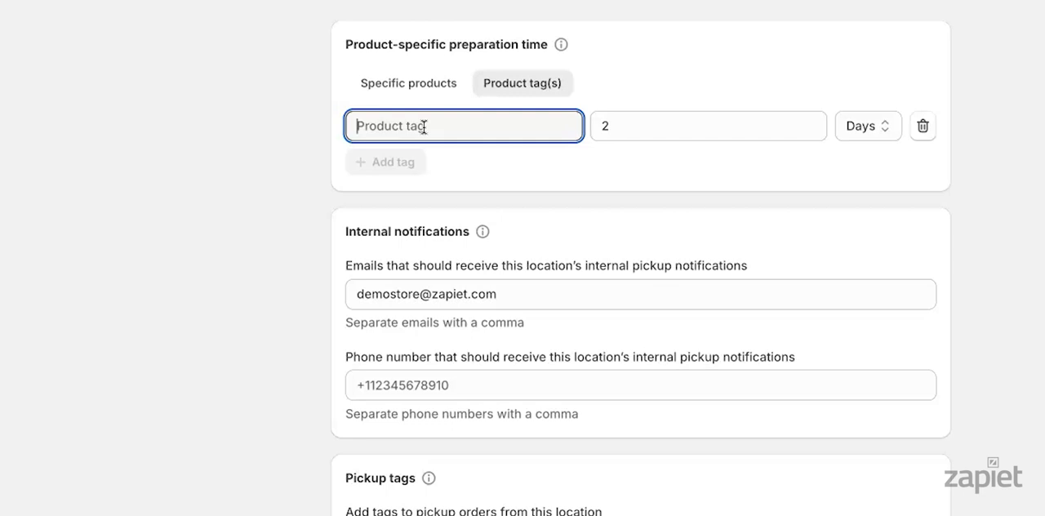
{"action": "type", "text": "Baked Go"}
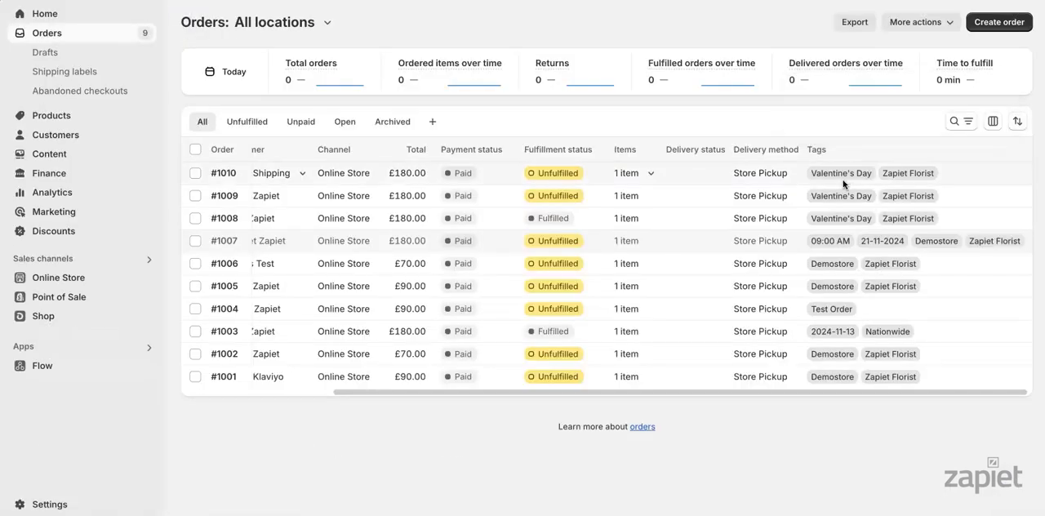
{"action": "mouse_move", "coordinate": [681, 175]}
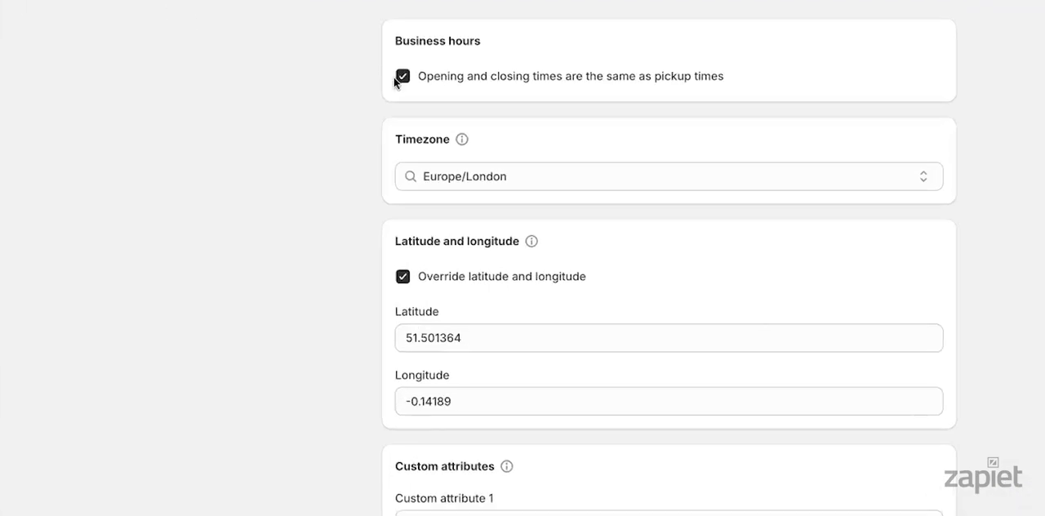
- Toggle 'Opening and closing times are the same as pickup times' for Zapiet Florist
{"action": "left_click", "coordinate": [402, 76]}
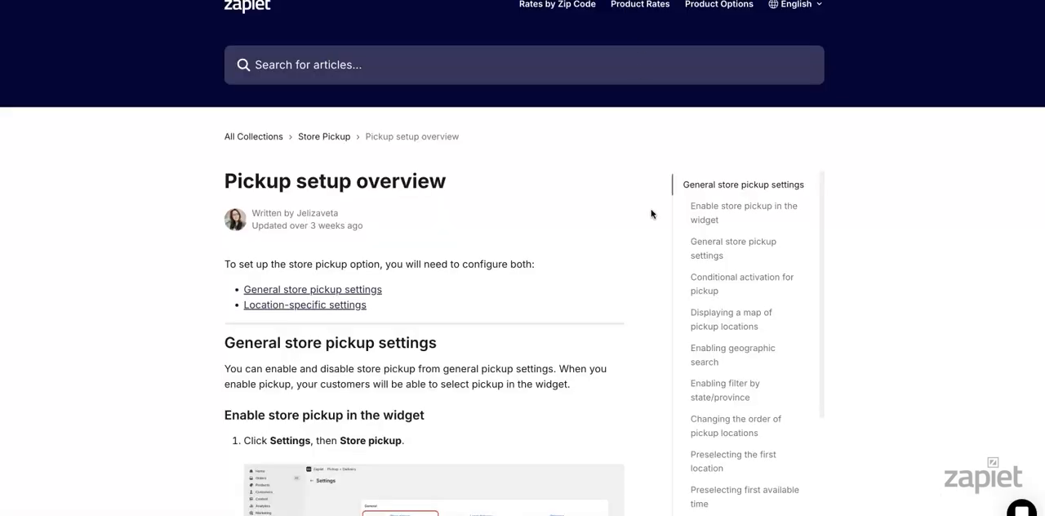
- Scroll the Pickup setup overview article through the enable store pickup steps
{"action": "scroll", "scroll_direction": "down", "scroll_amount": 3}
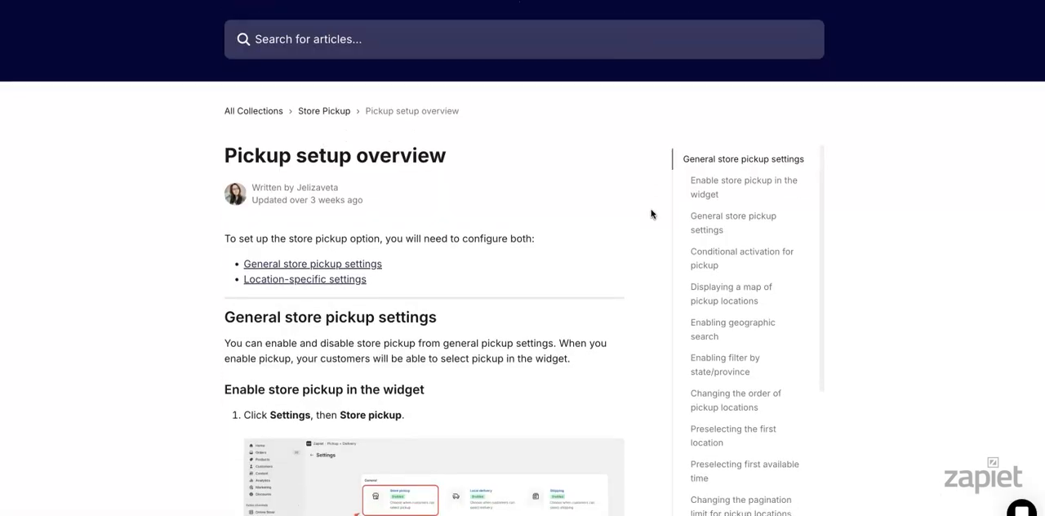
{"action": "scroll", "scroll_direction": "down", "scroll_amount": 3}
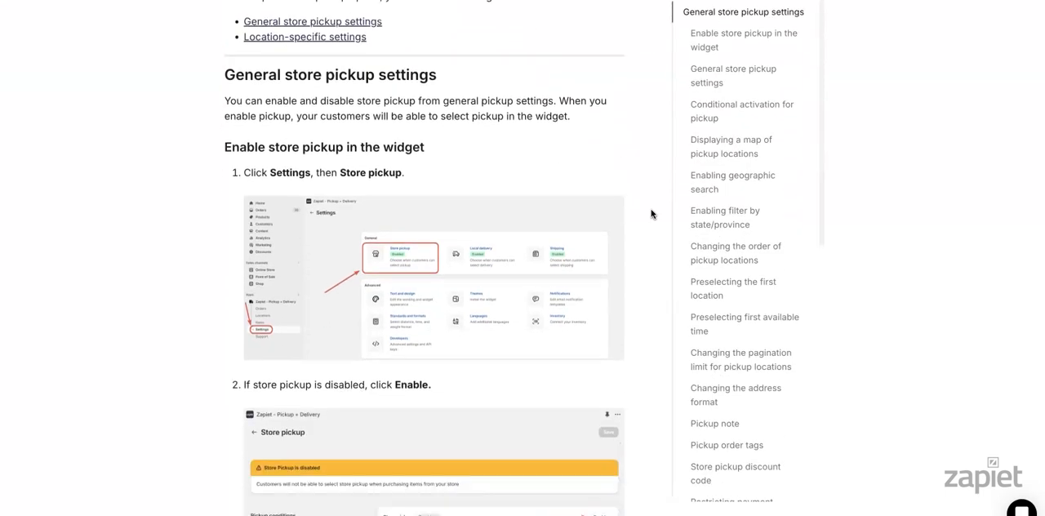
{"action": "scroll", "scroll_direction": "down", "scroll_amount": 3}
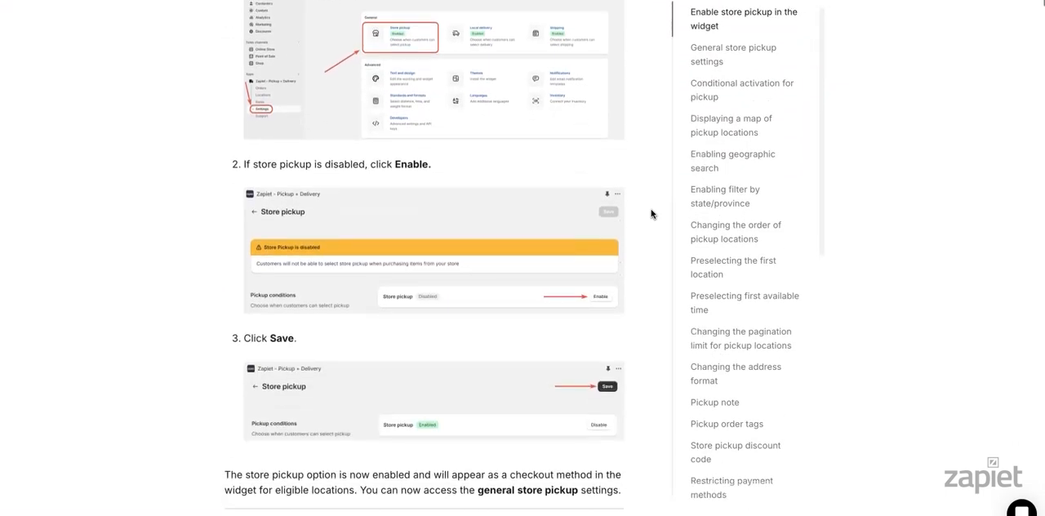
{"action": "scroll", "scroll_direction": "down", "scroll_amount": 3}
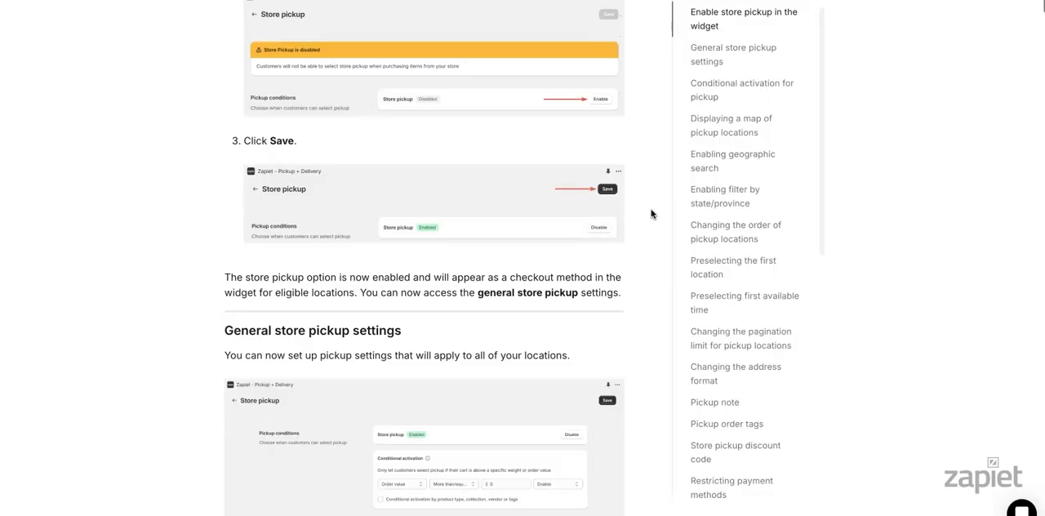